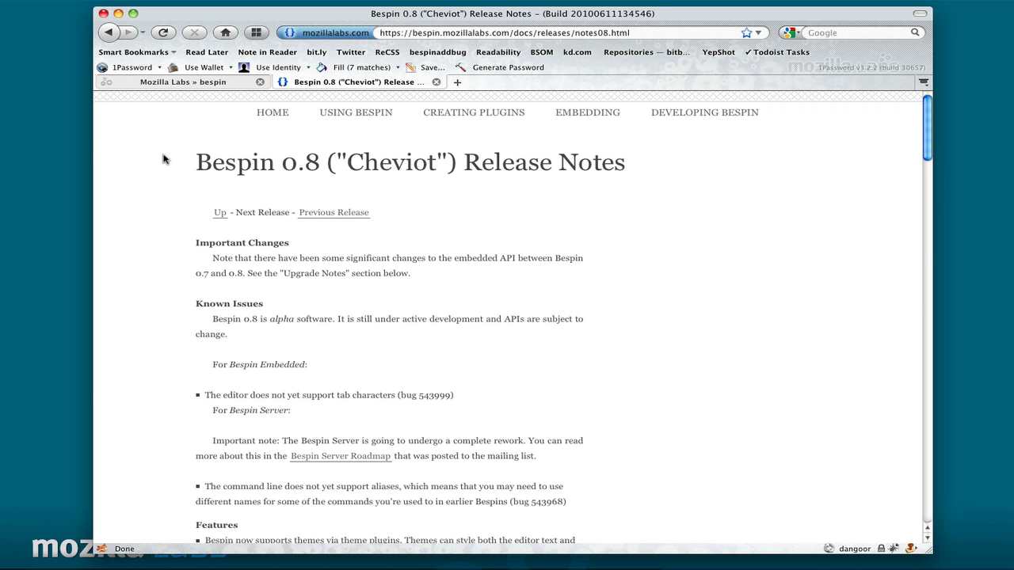
- Navigate from the Bespin home page to the Bespin Embedded downloads listing
click(183, 82)
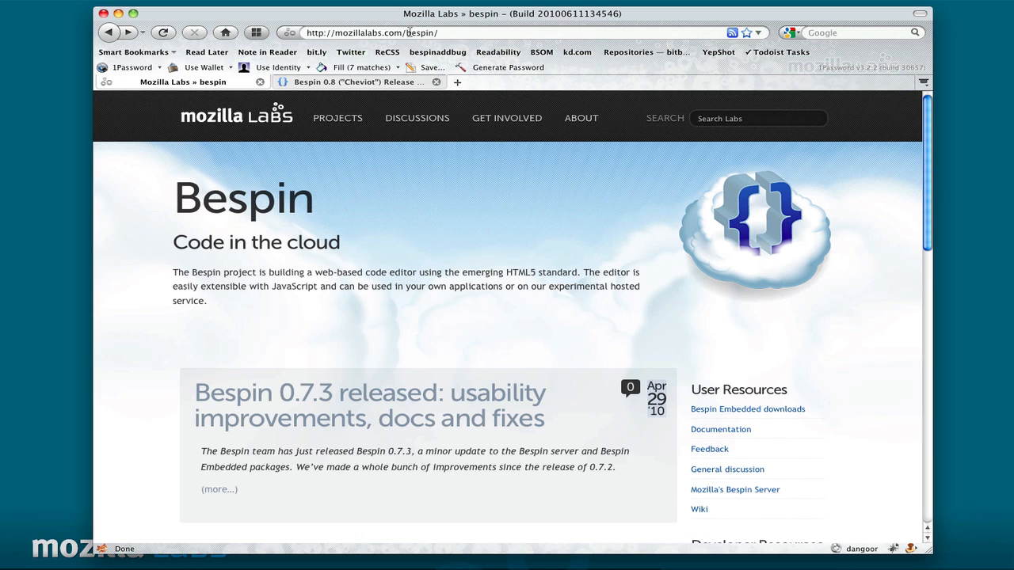
mouse_move(728, 360)
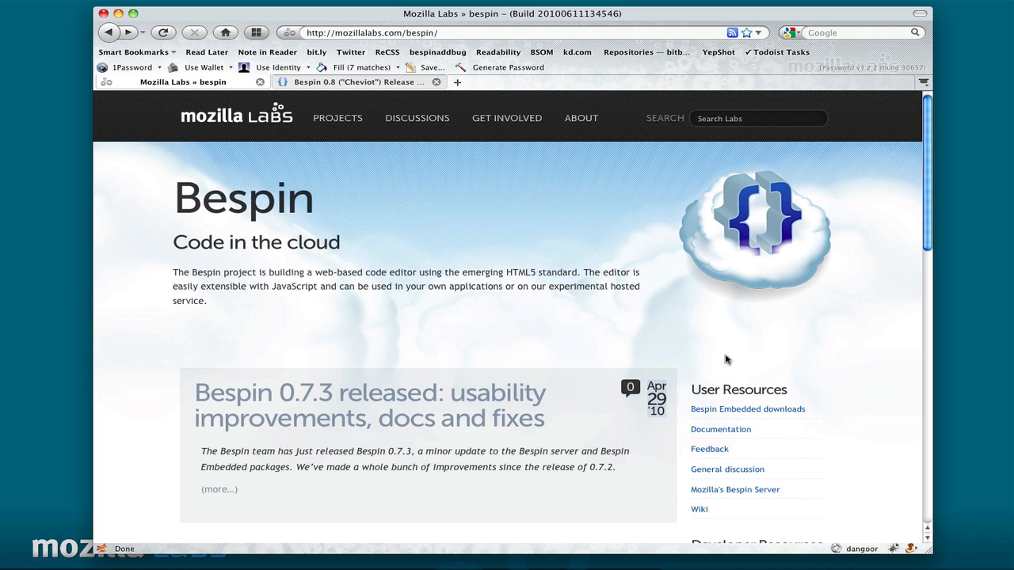
mouse_move(722, 421)
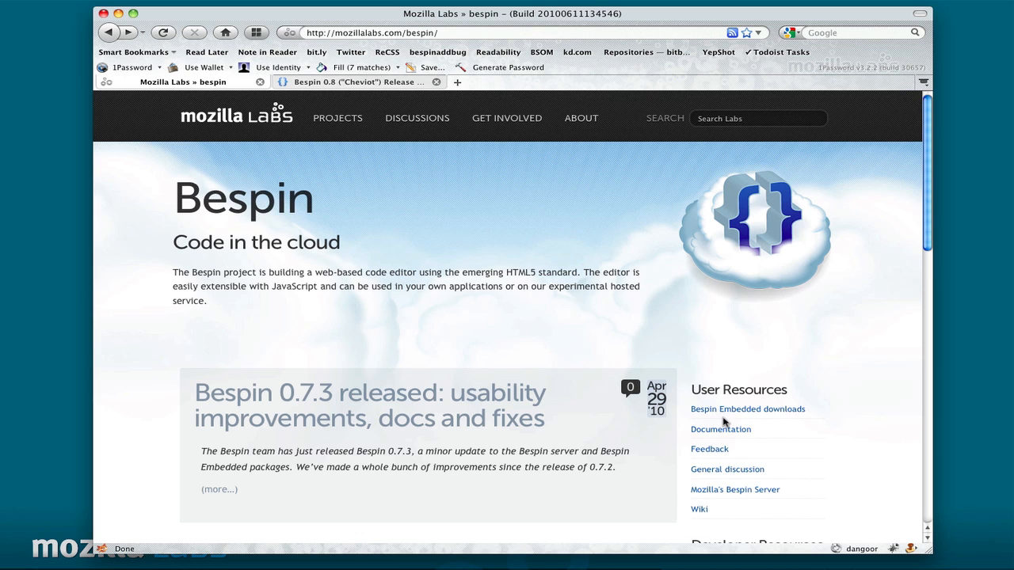
click(748, 409)
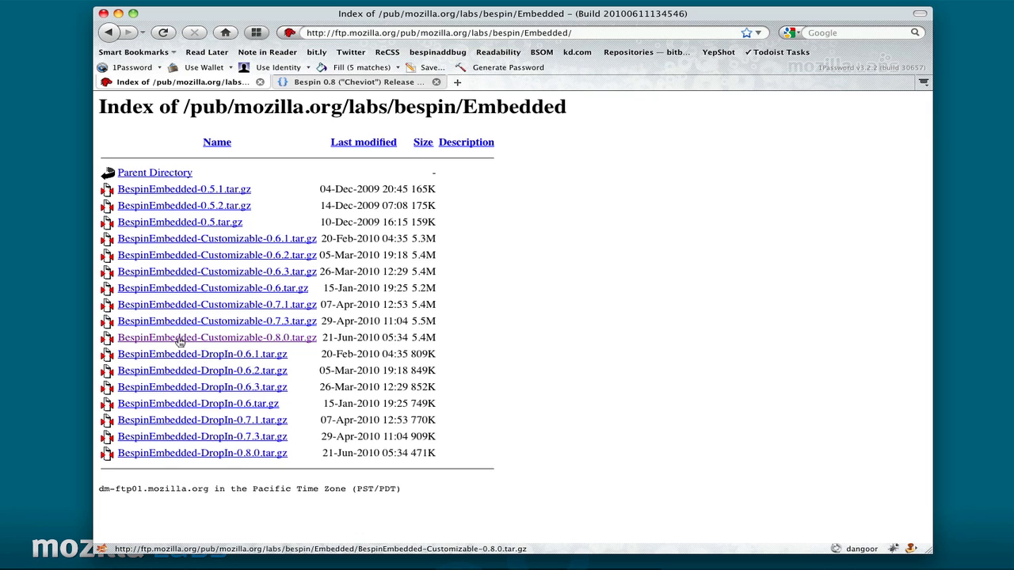
mouse_move(218, 344)
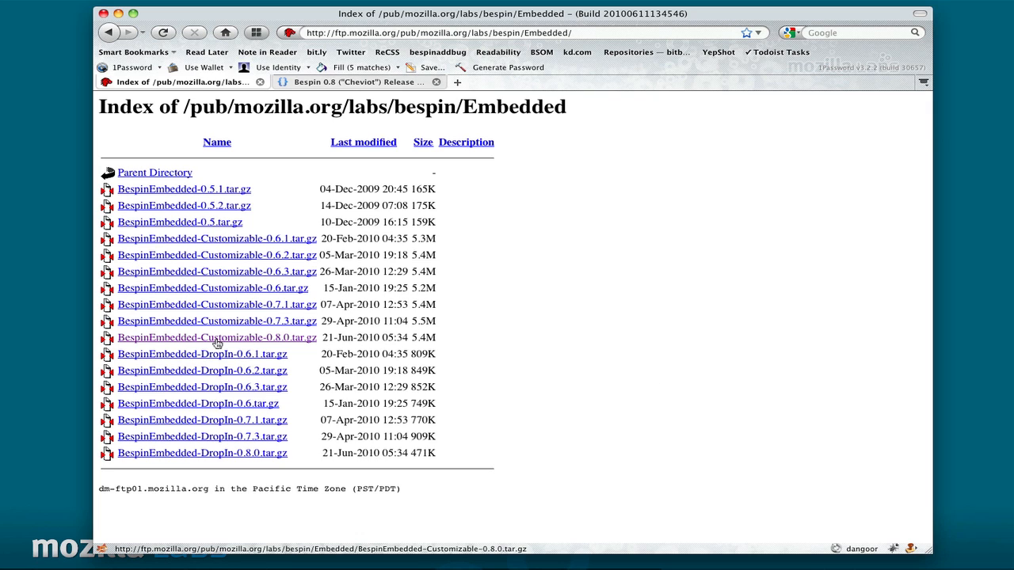
mouse_move(273, 337)
text(tar xzf)
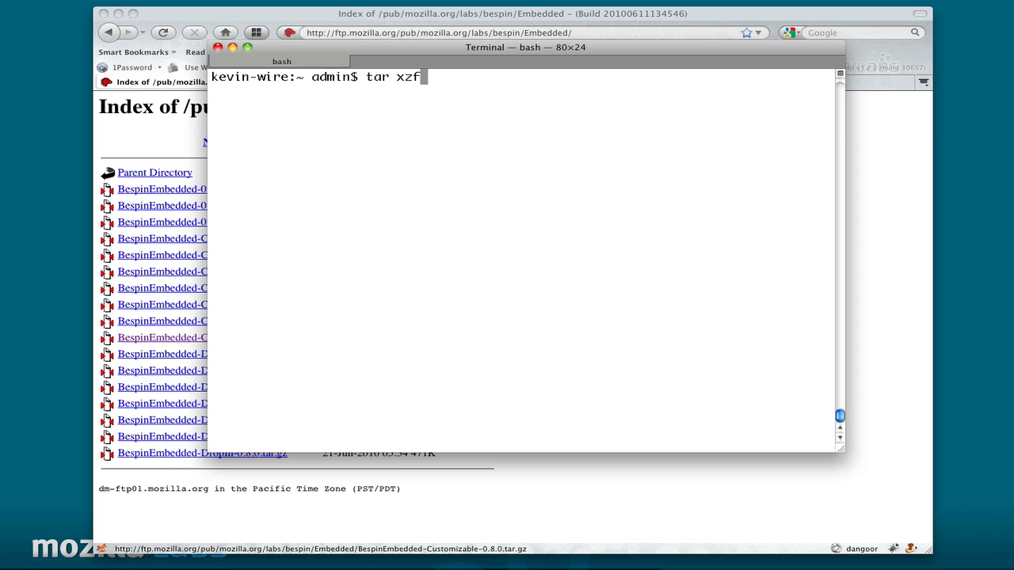
- Extract the Customizable 0.8.0 tarball, cd into its folder and list the files
key(Return)
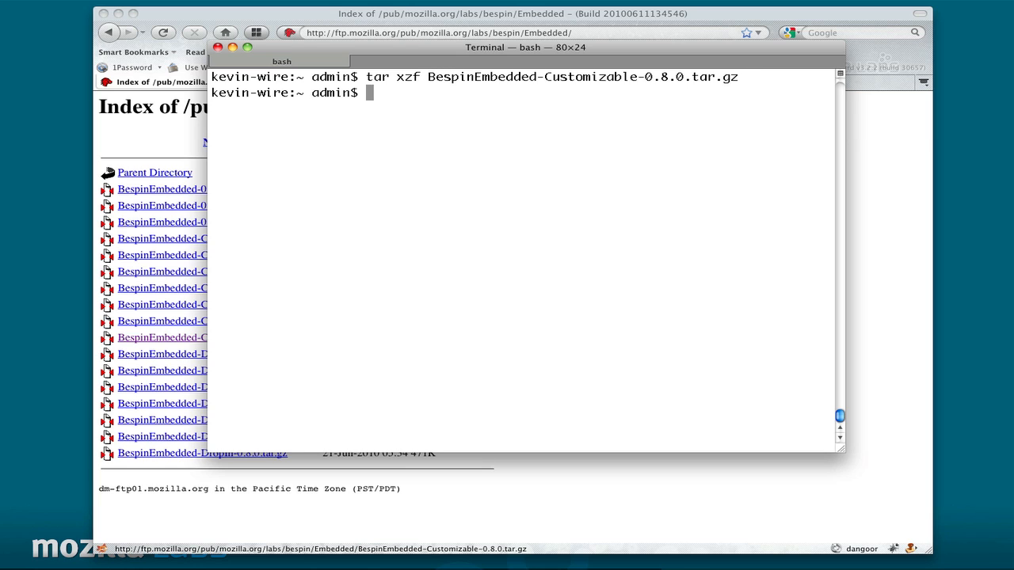
text(cd BespinEmbedded-Customizable-0.8.0)
text(ls -l)
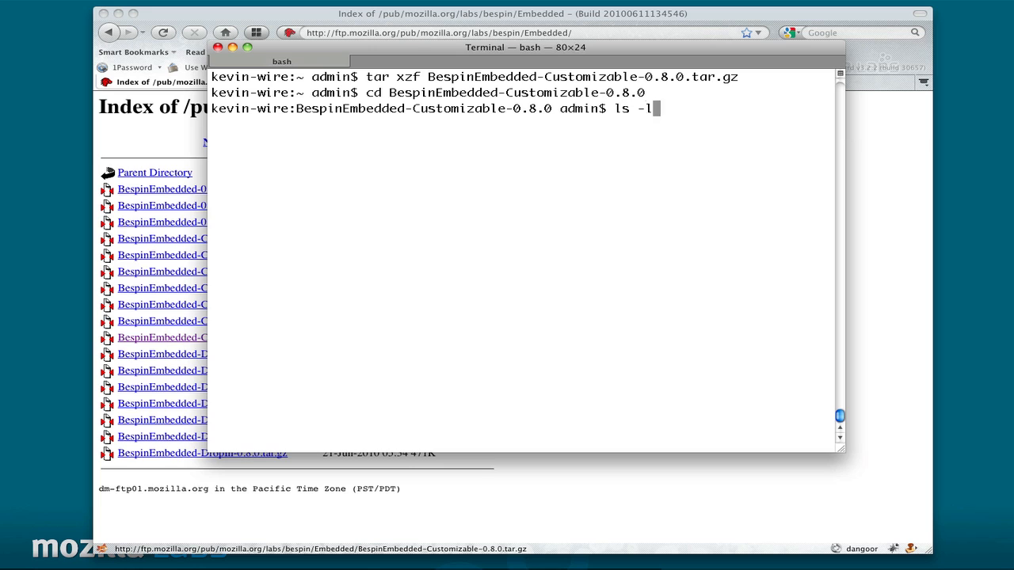
key(Return)
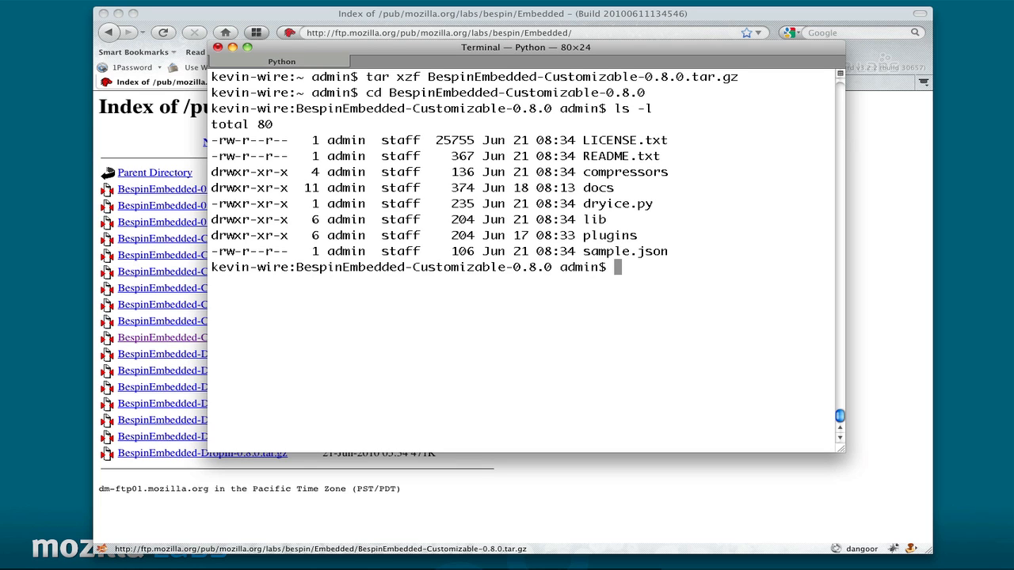
- Open sample.json in TextMate with the mate command
text(mate)
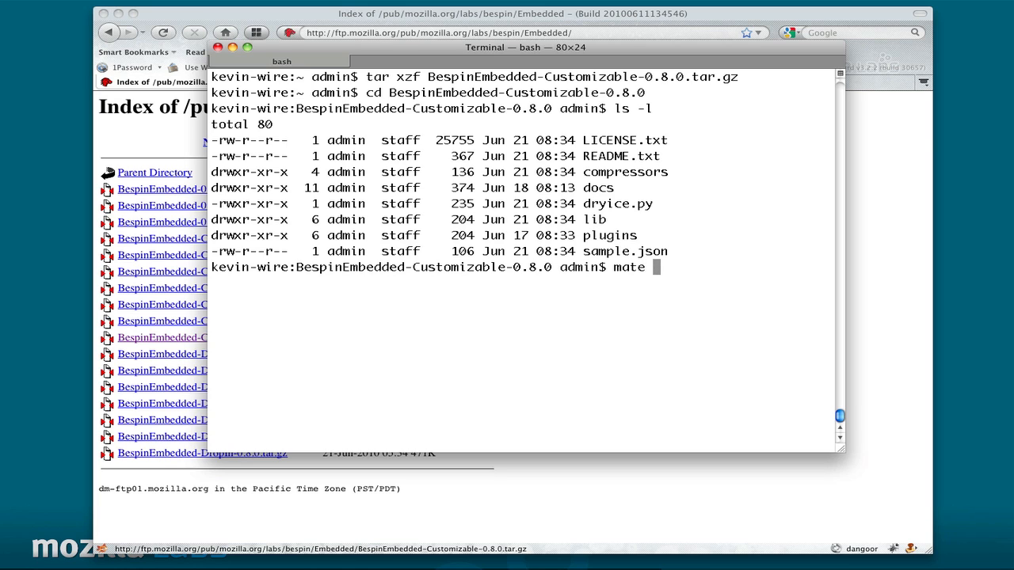
text(sample.json)
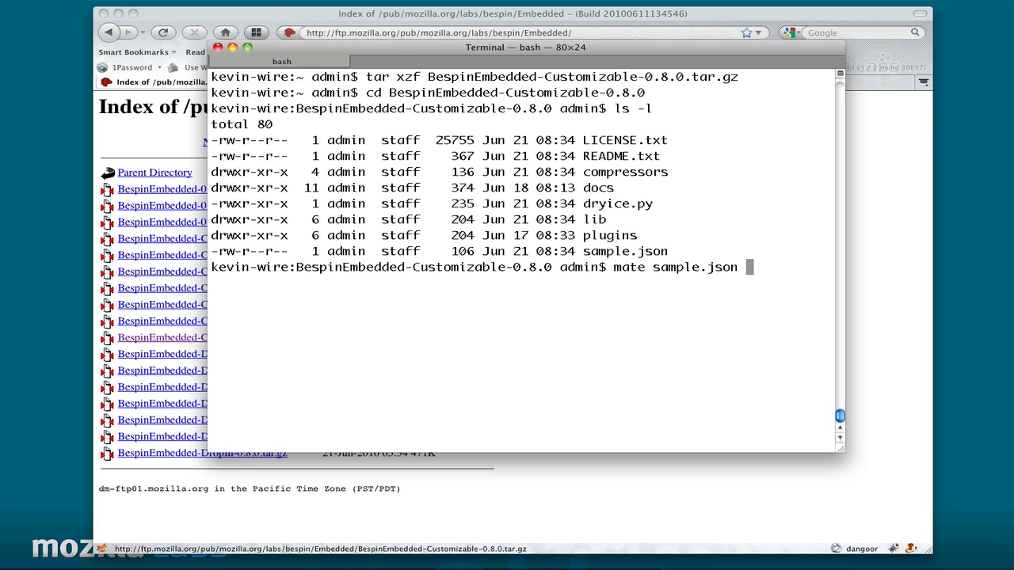
key(Return)
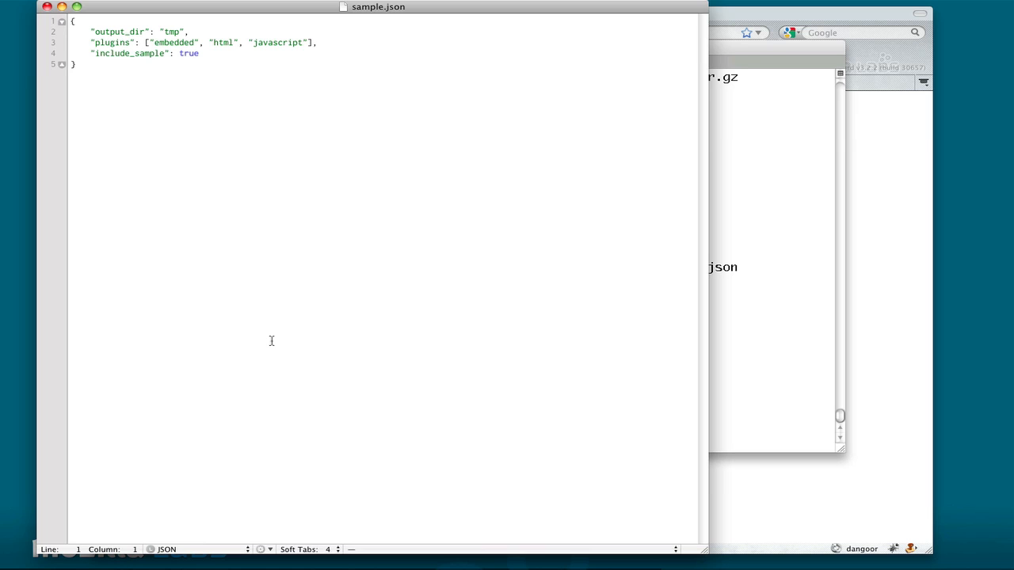
- Review sample.json's build settings in TextMate and return to the Terminal
click(73, 21)
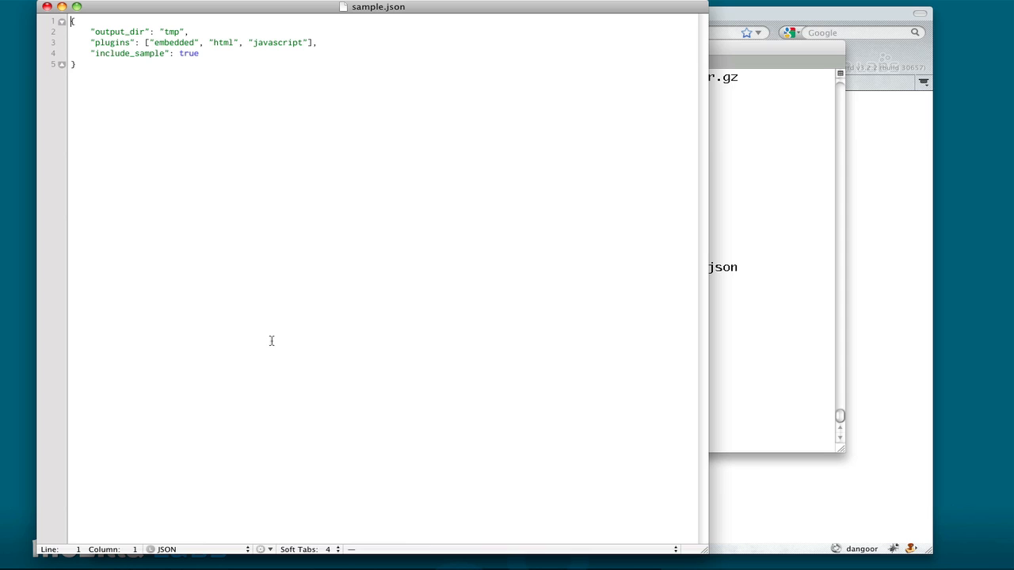
mouse_move(308, 318)
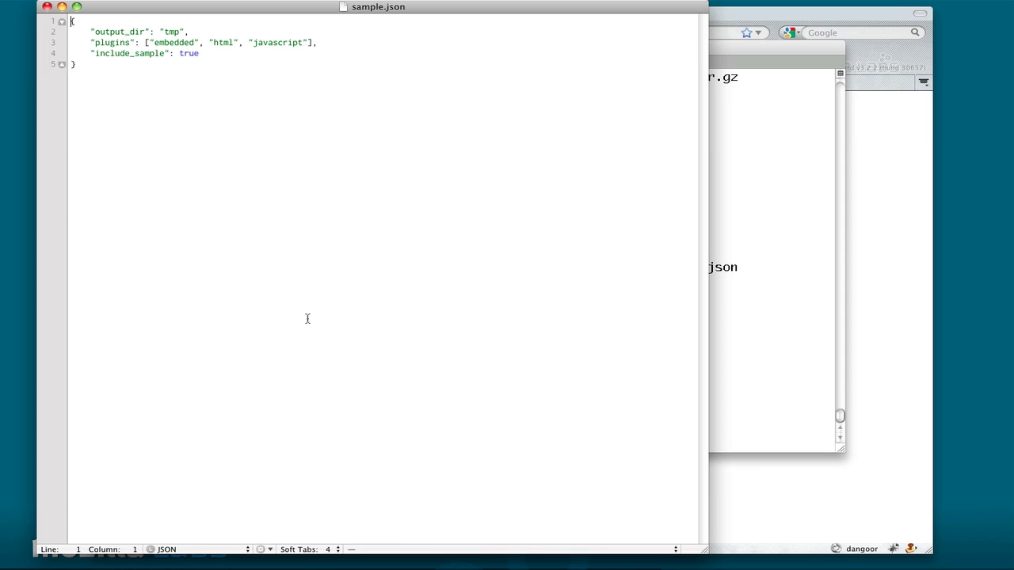
mouse_move(196, 105)
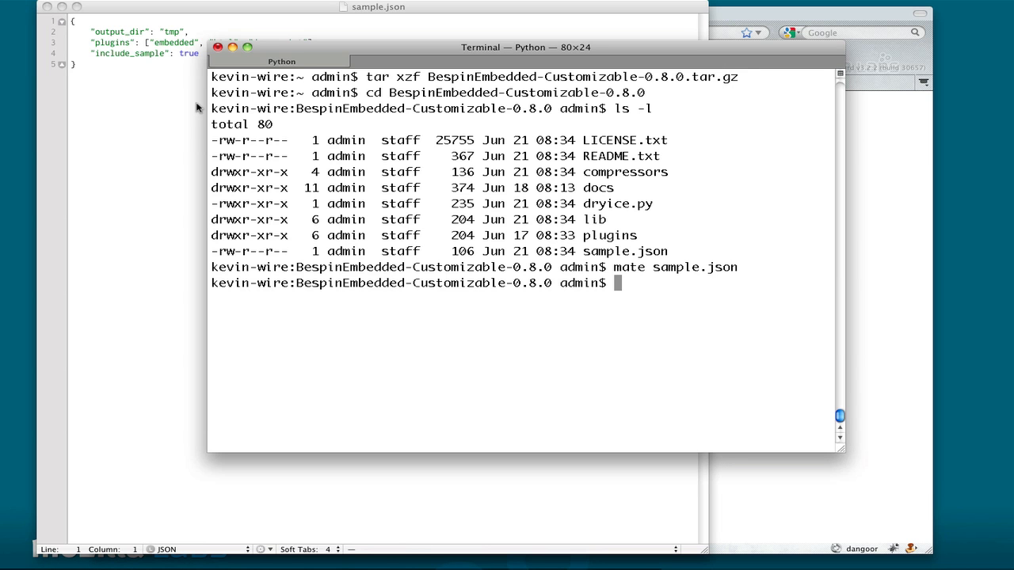
- Run python dryice.py -s 8080 sample.json to serve the build locally
text(pyt)
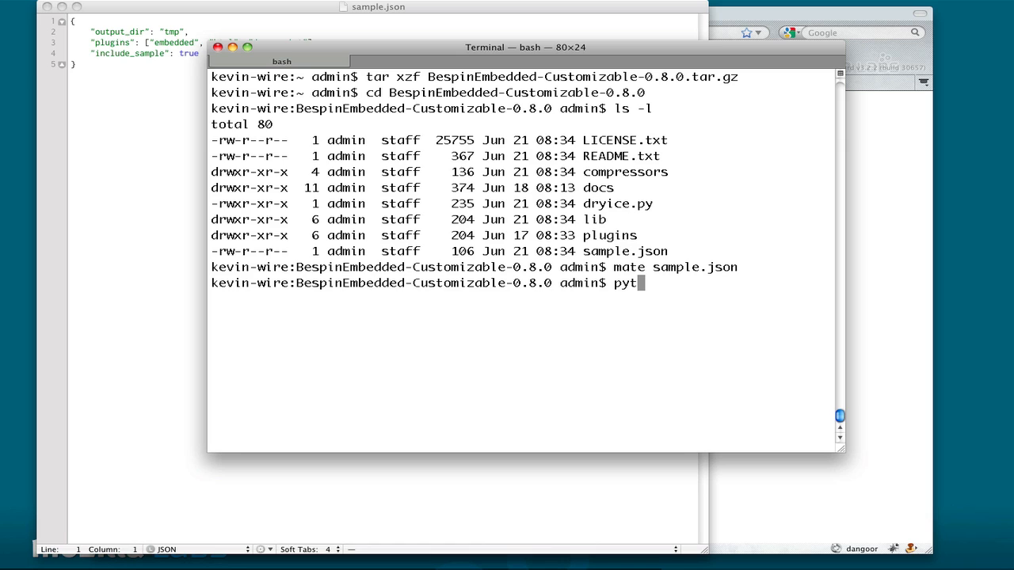
text(hon dr)
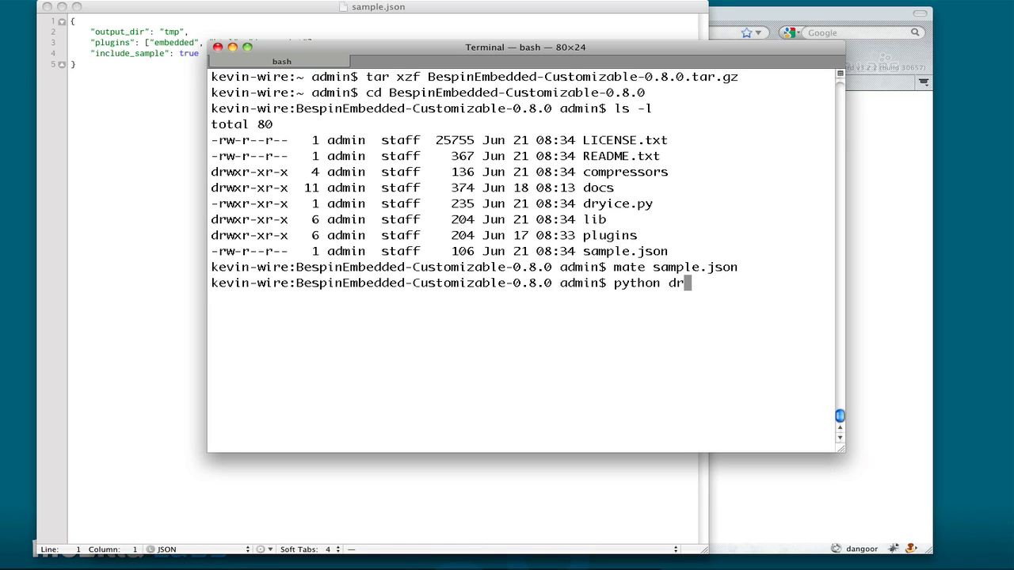
text(ice.py -s)
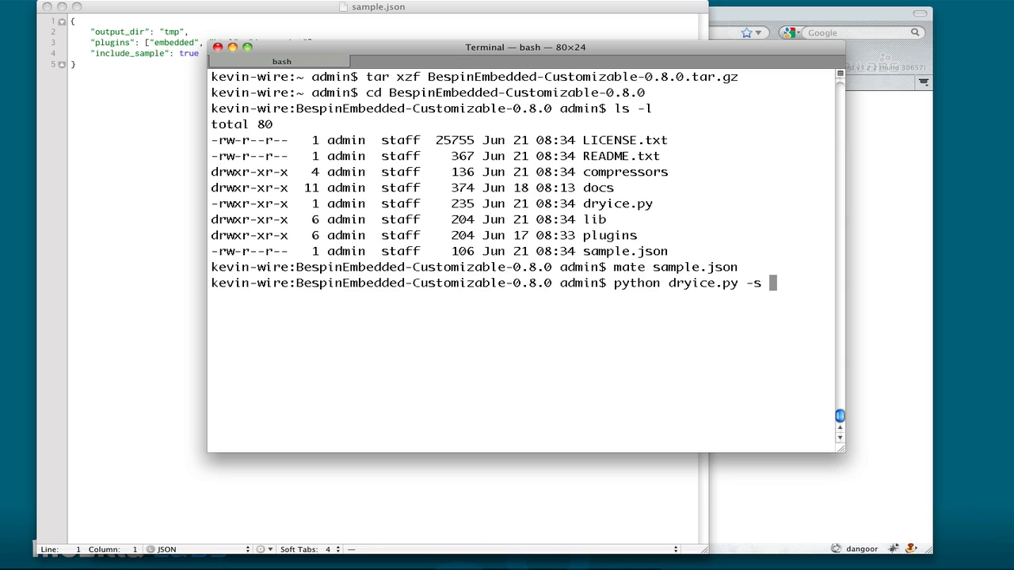
text(8080)
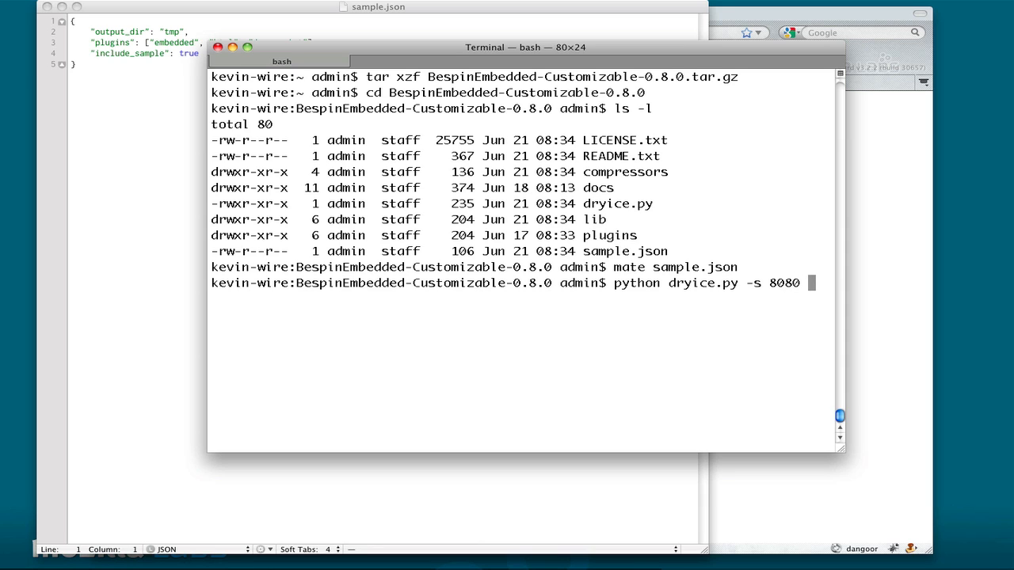
text(sample.json)
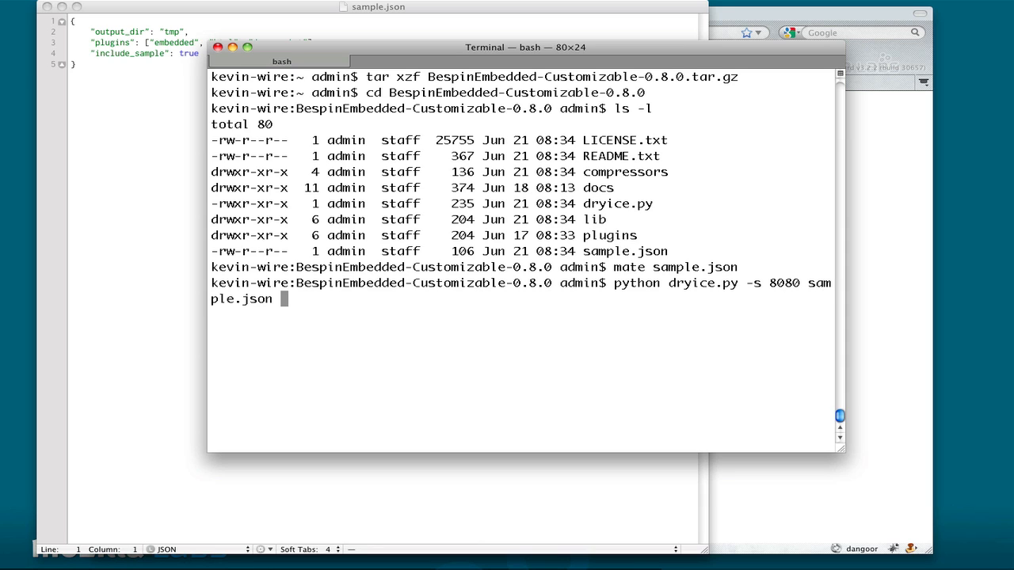
key(Return)
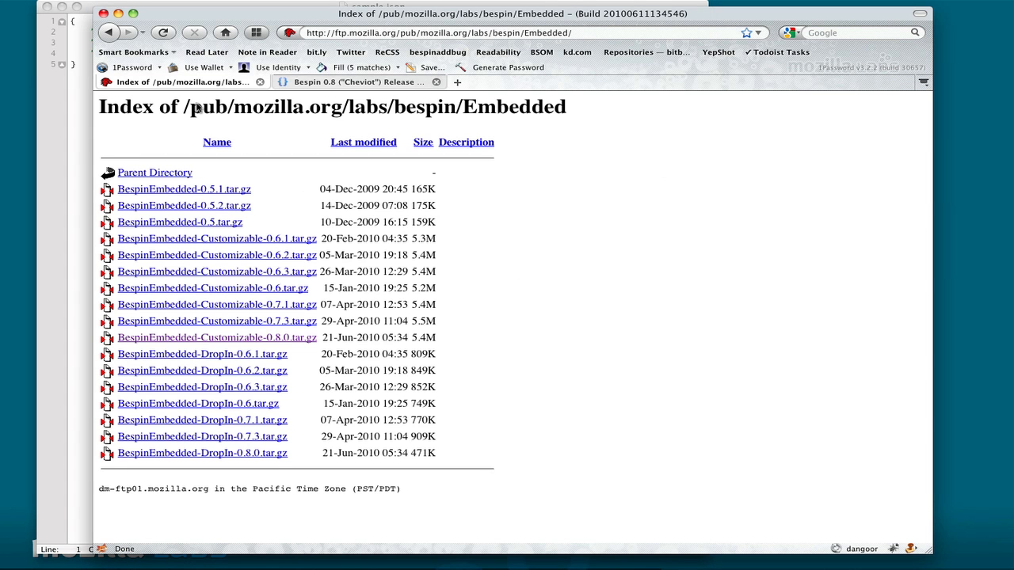
text(local)
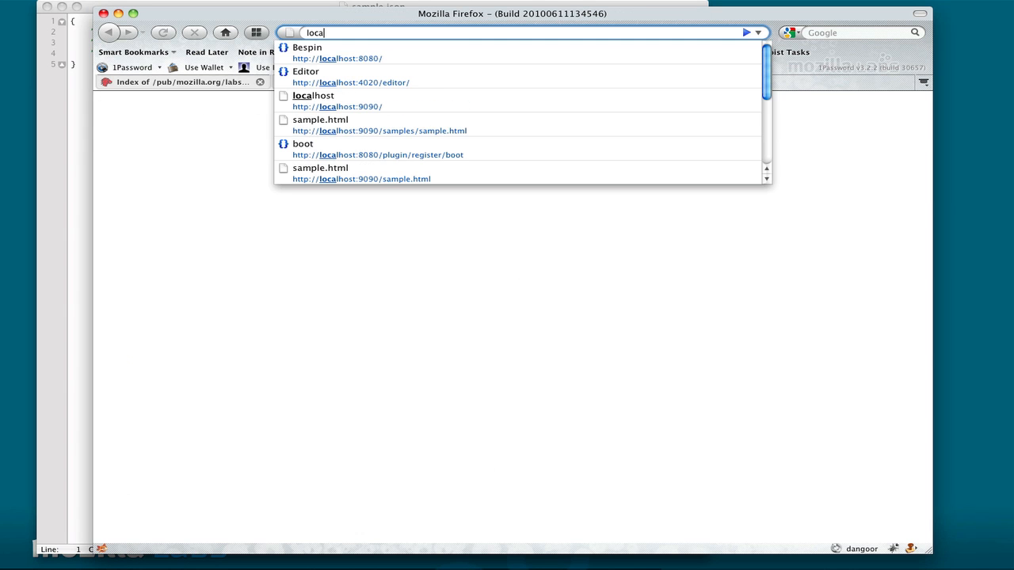
click(308, 52)
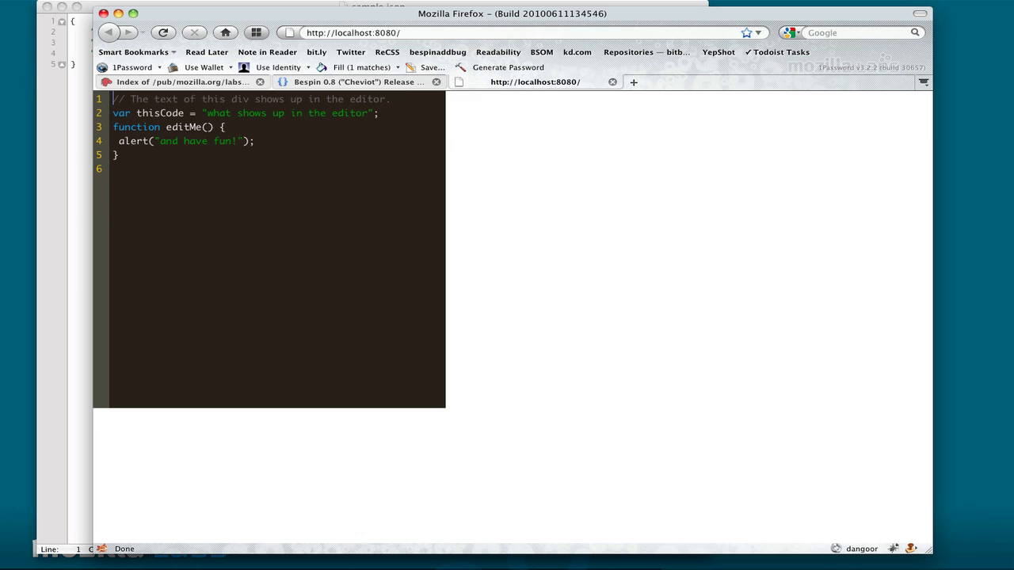
drag(114, 98, 225, 127)
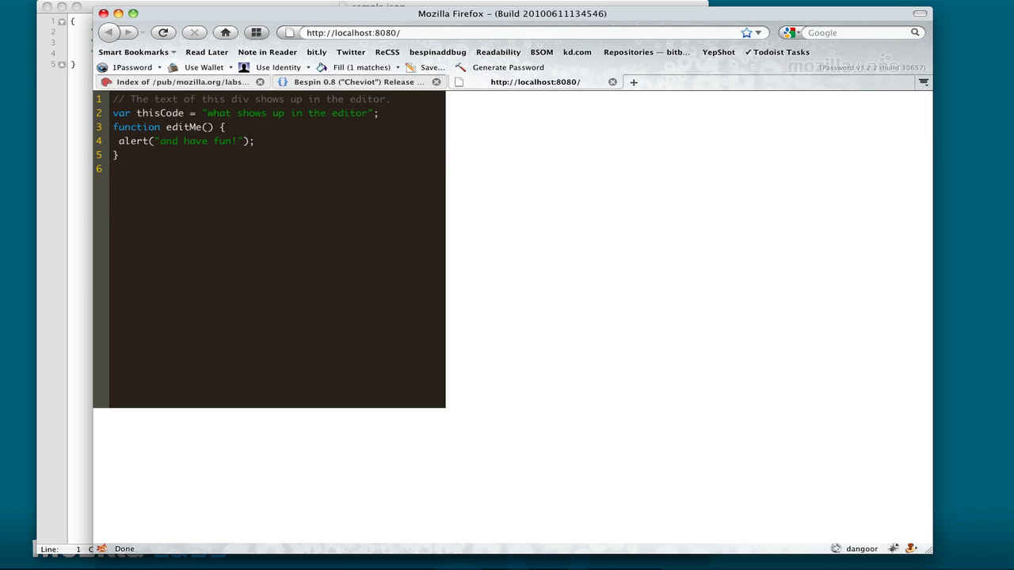
click(114, 168)
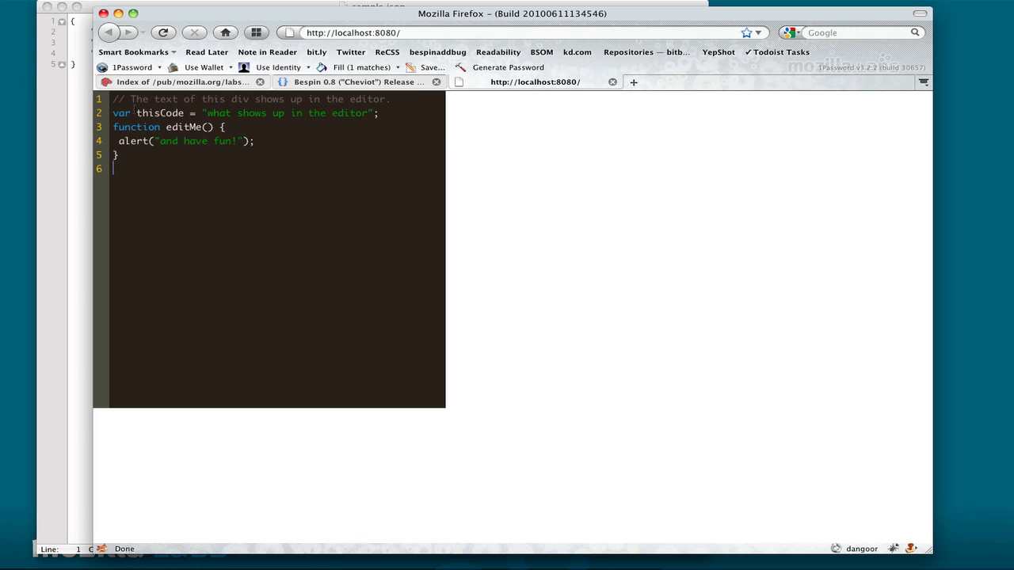
click(114, 112)
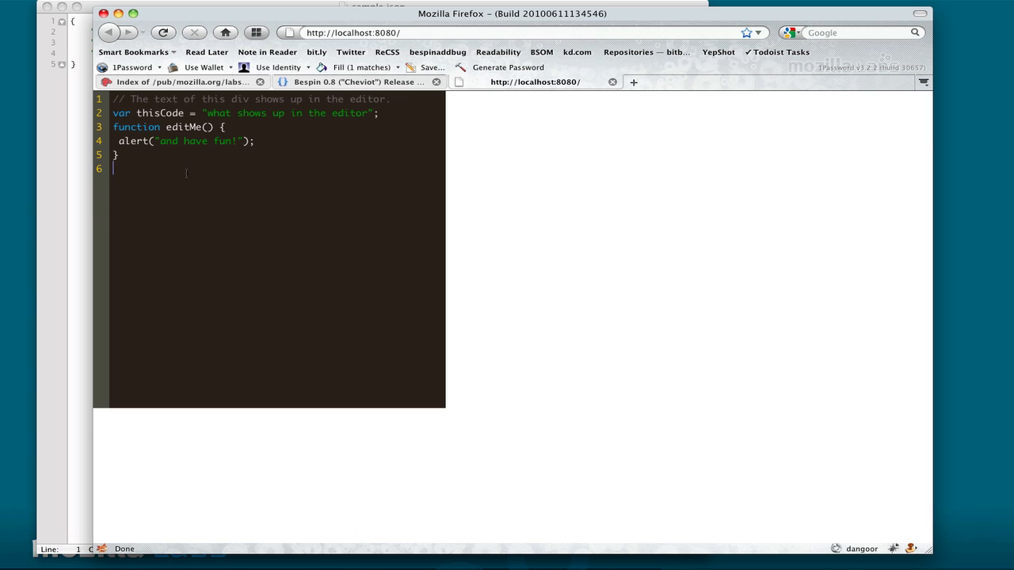
mouse_move(188, 176)
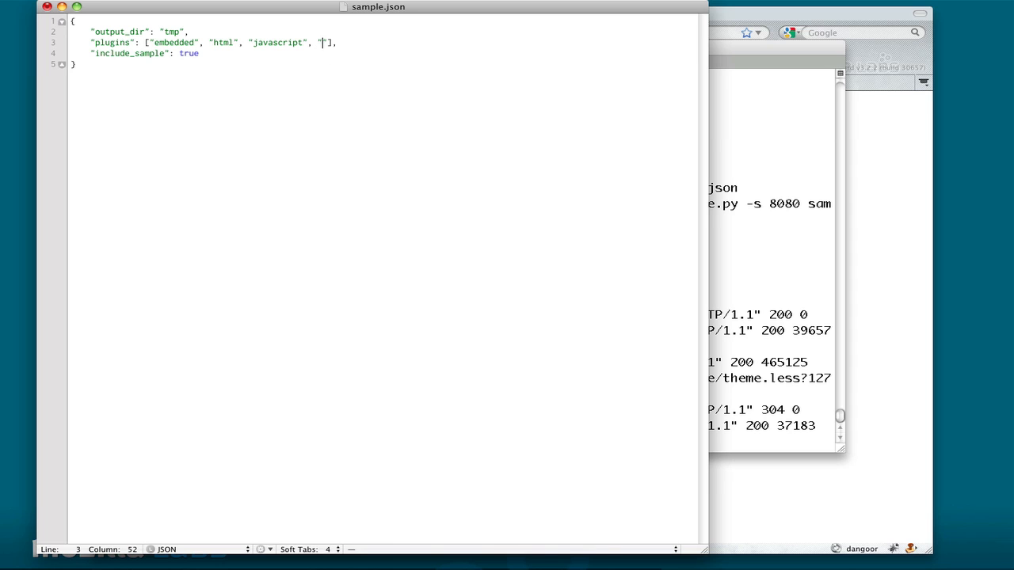
- Add "command_line" as a fourth entry in the sample.json plugins array
text(commn)
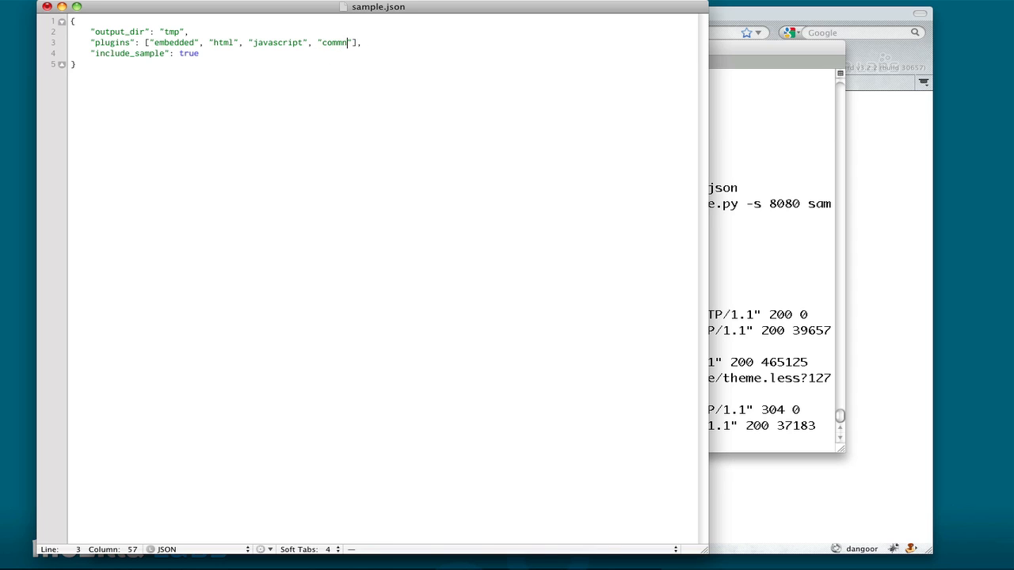
text(and_)
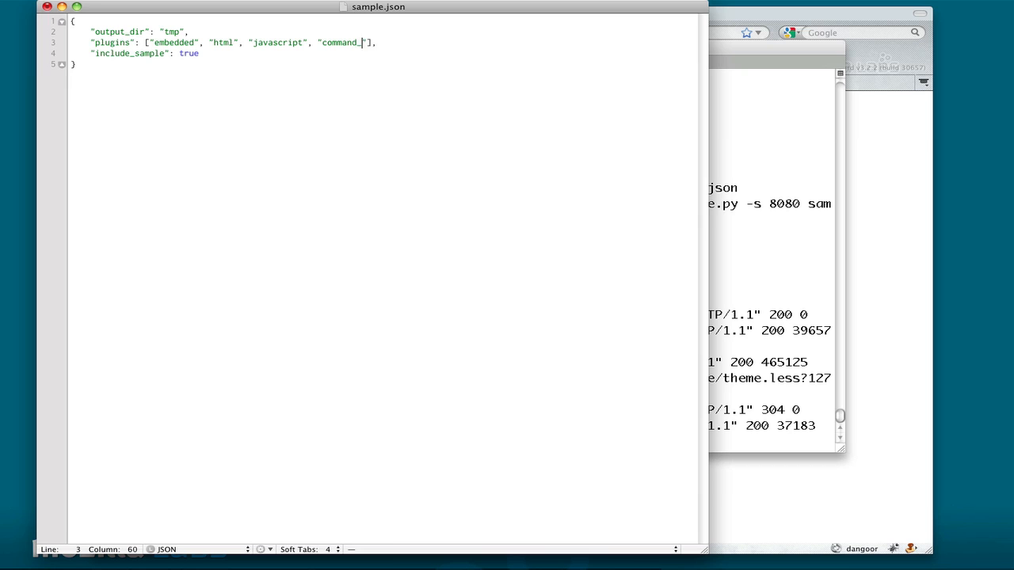
text(line)
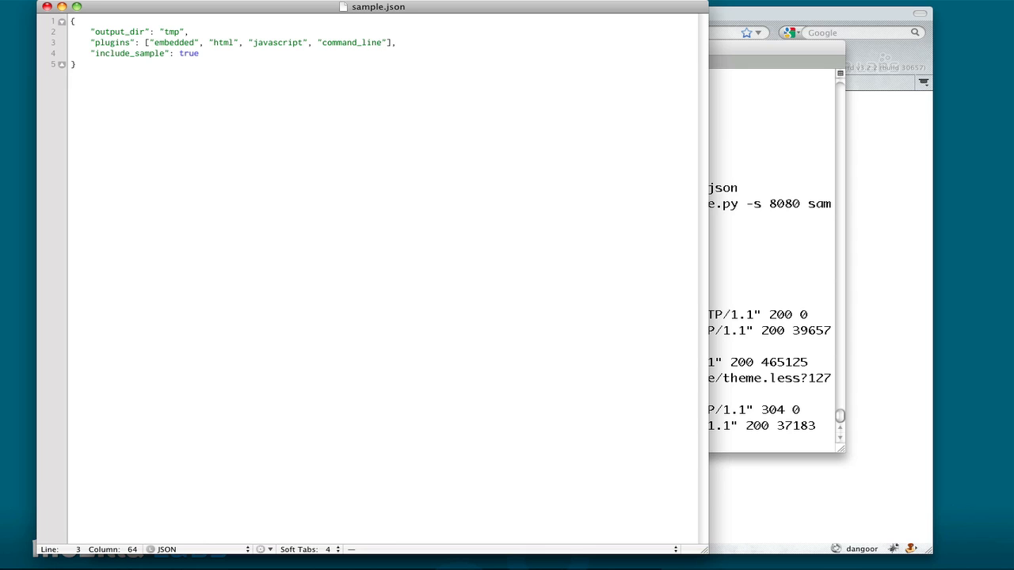
mouse_move(326, 74)
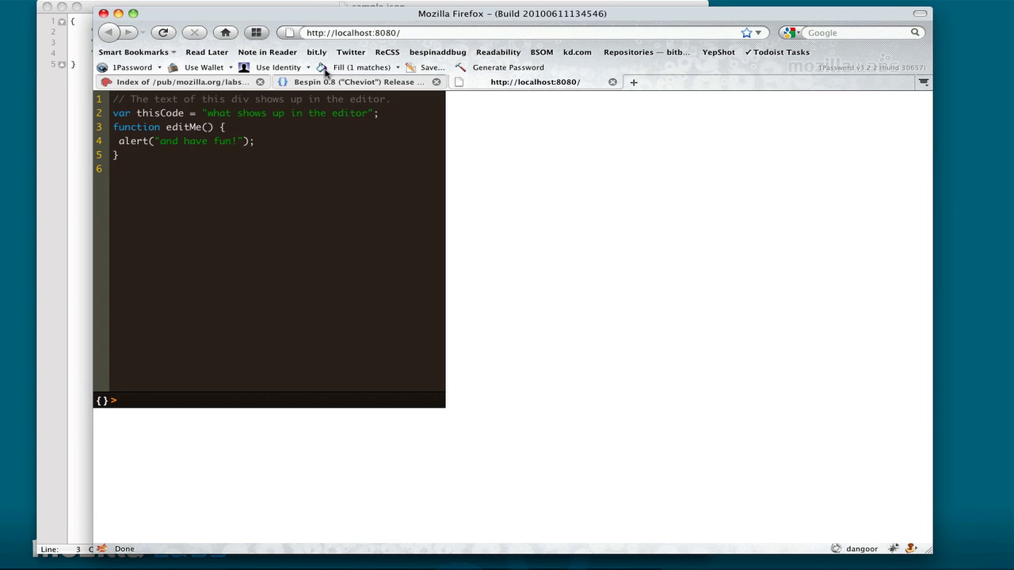
mouse_move(922, 64)
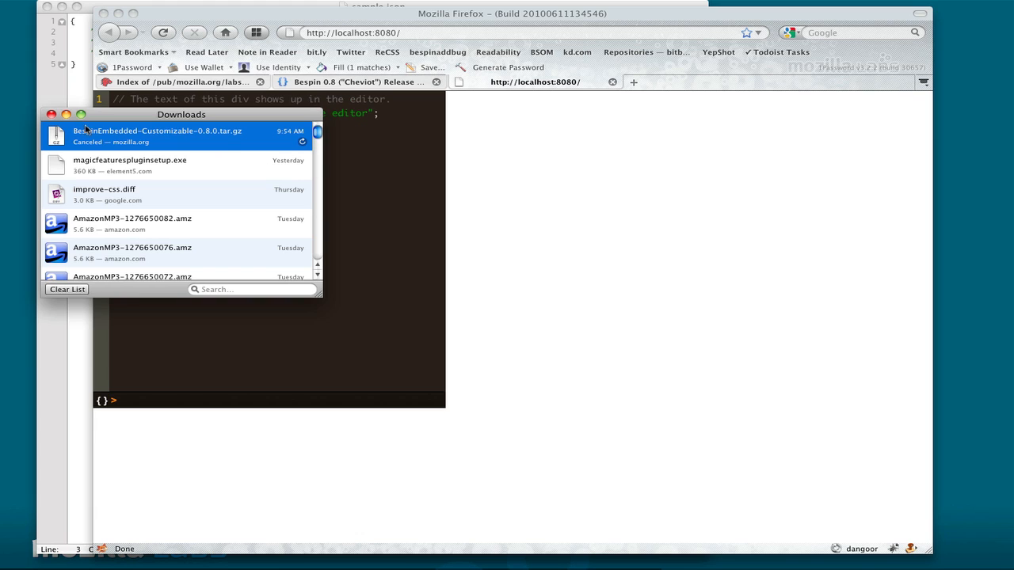
- View the reloaded editor with its new command line and close the Downloads window
click(50, 114)
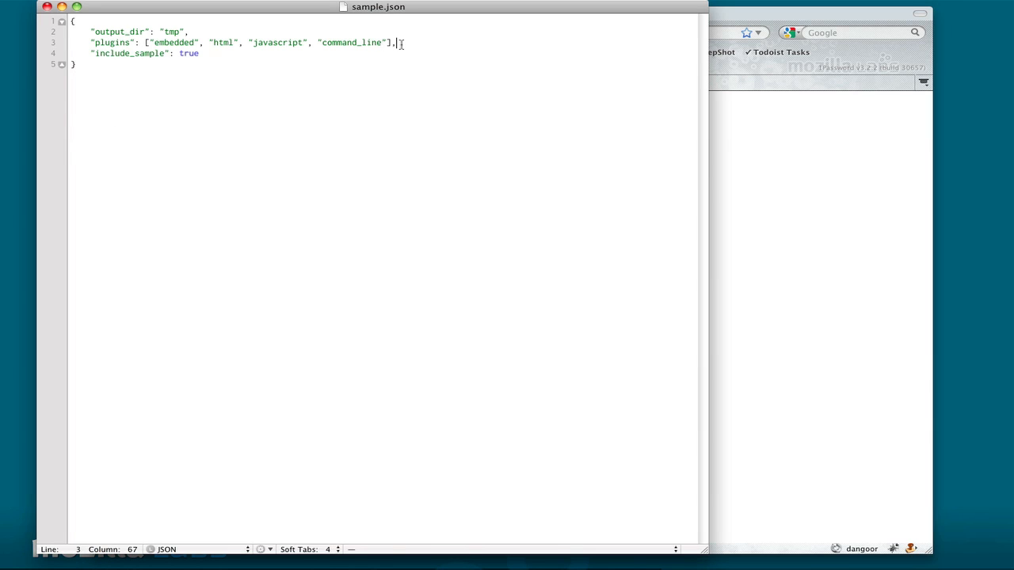
- Add a "dynamic_plugins": ["uicommands"] line after the plugins list in sample.json
key(Return)
text("dynamic)
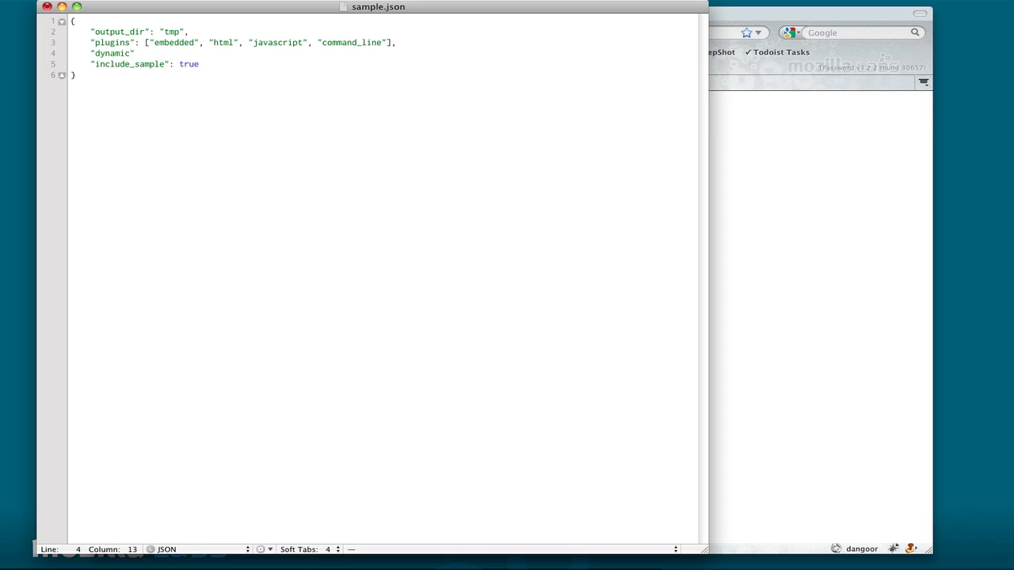
text(_plugins)
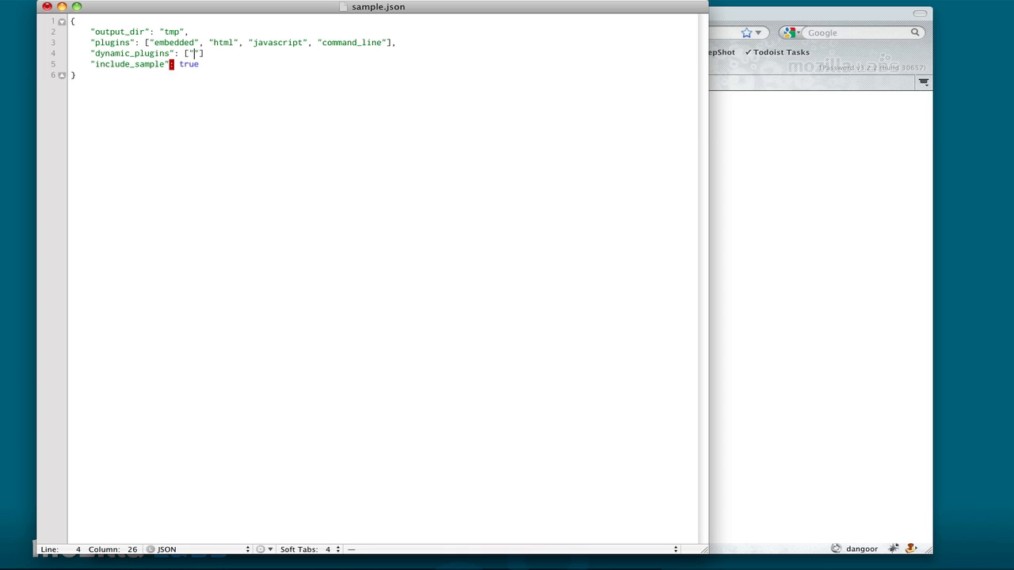
text(uicommands)
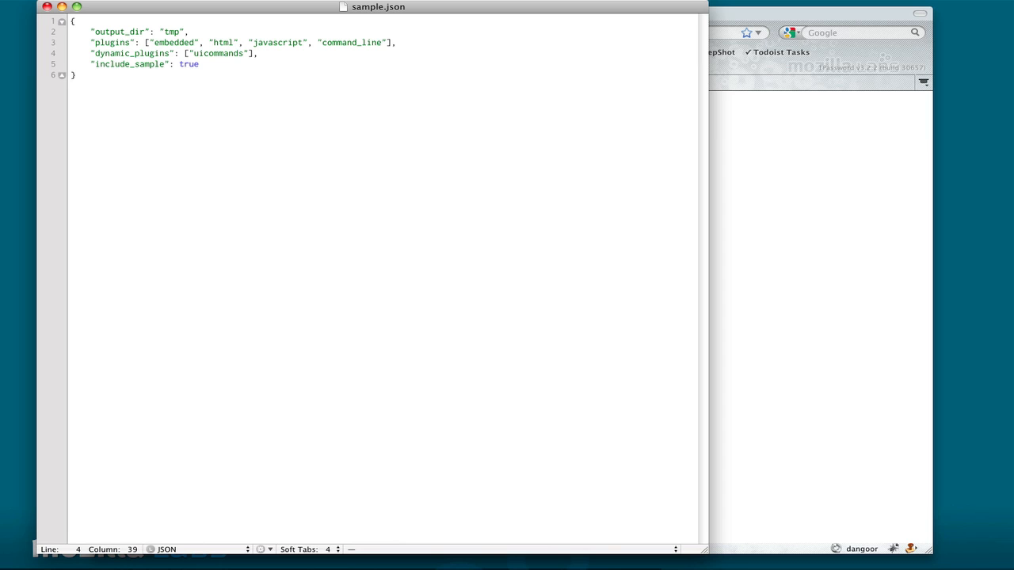
mouse_move(450, 95)
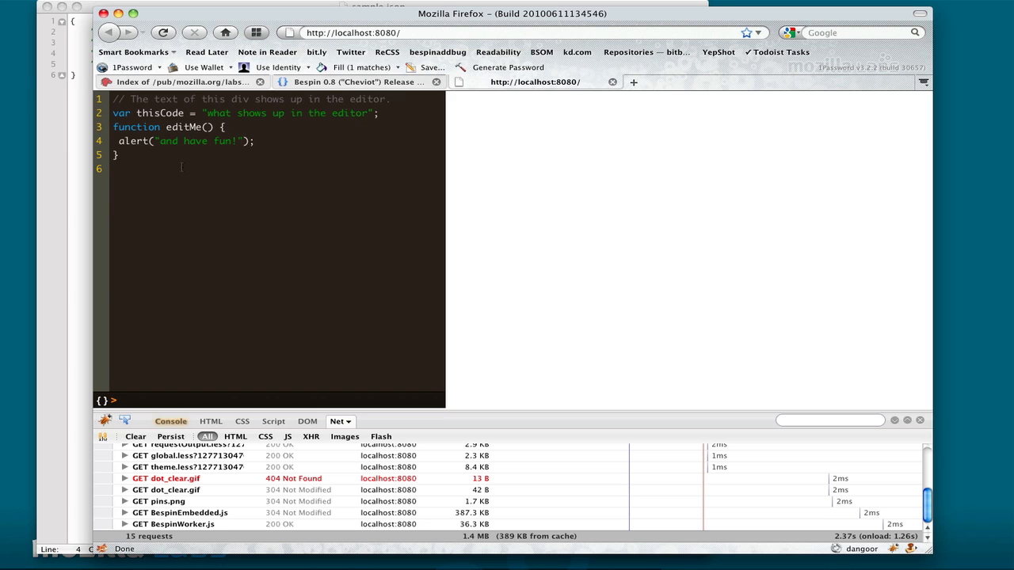
- Click into the reloaded editor so uicommands.js is fetched on demand in the Net log
click(114, 168)
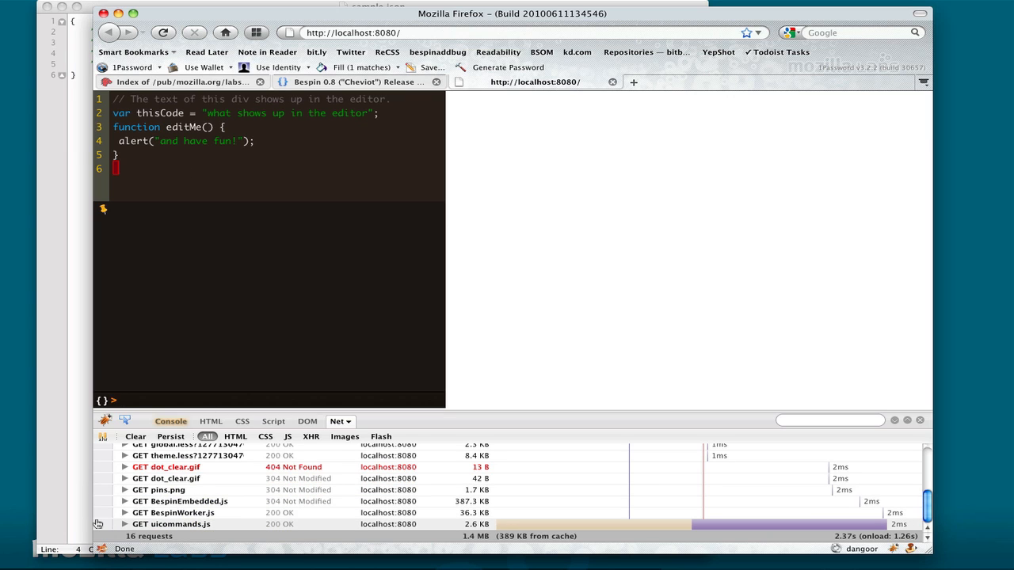
mouse_move(171, 523)
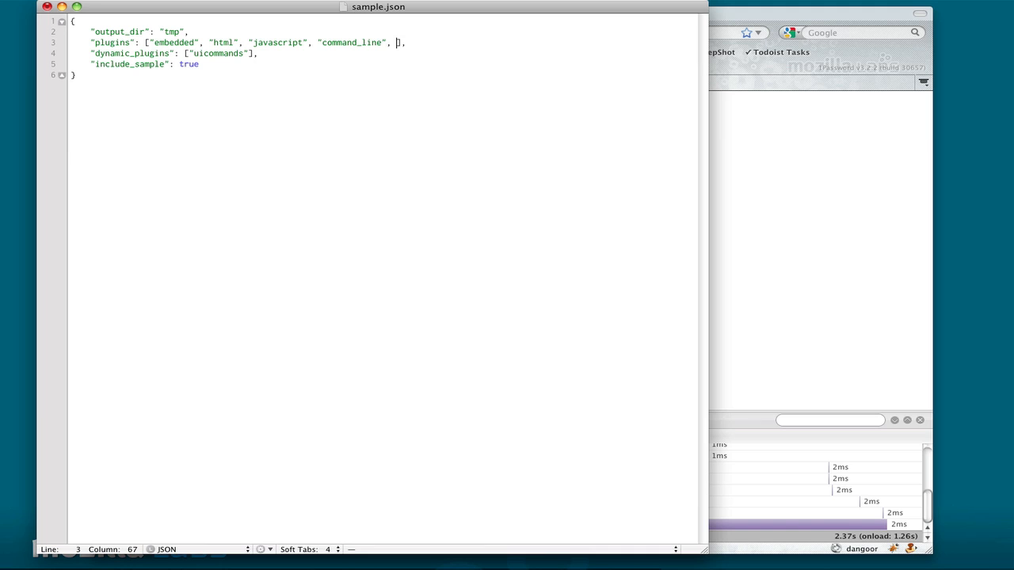
- Add the "whitetheme" plugin and an empty "config": {} block to sample.json
text("whitetheme")
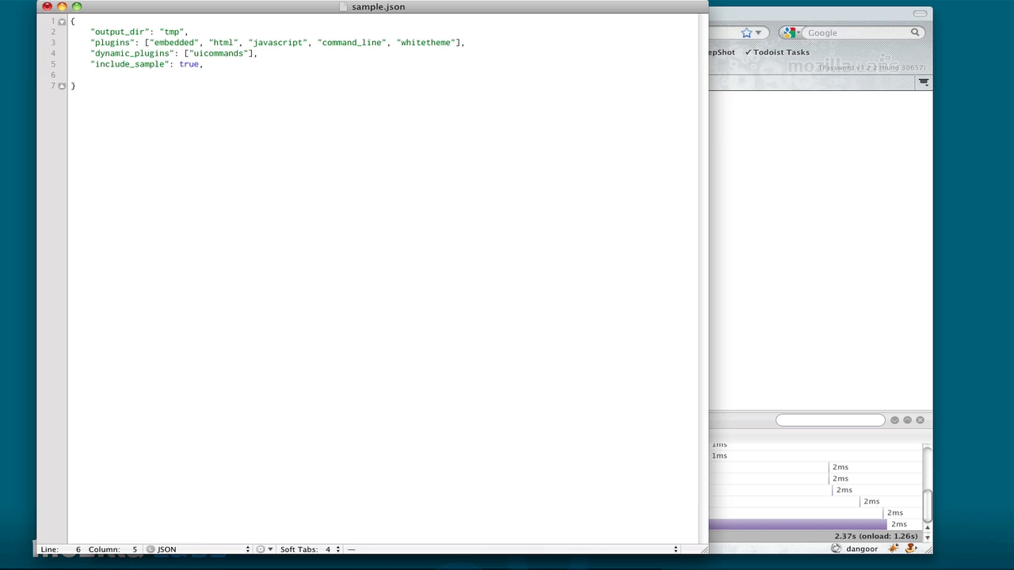
text(c")
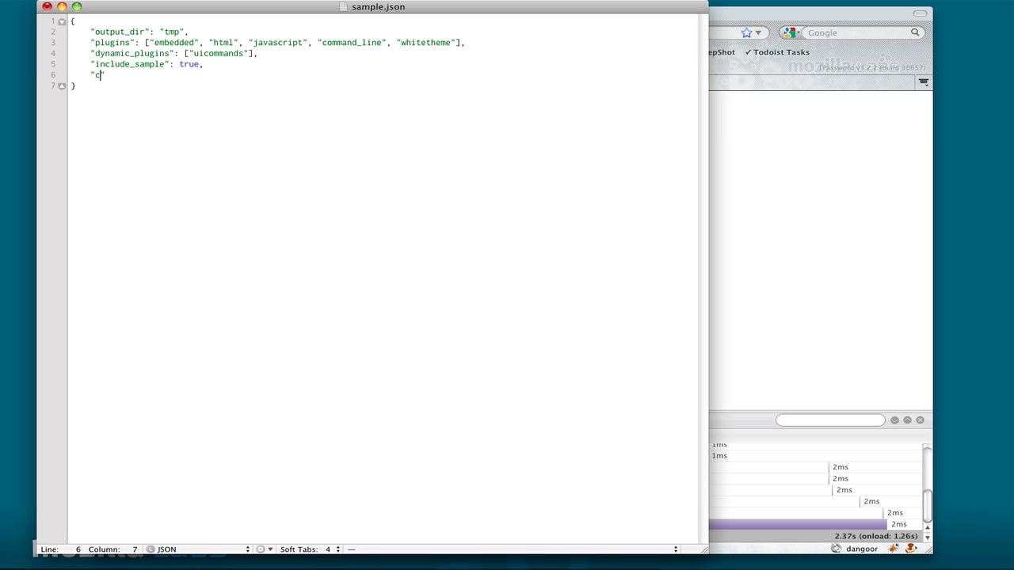
text(onfig")
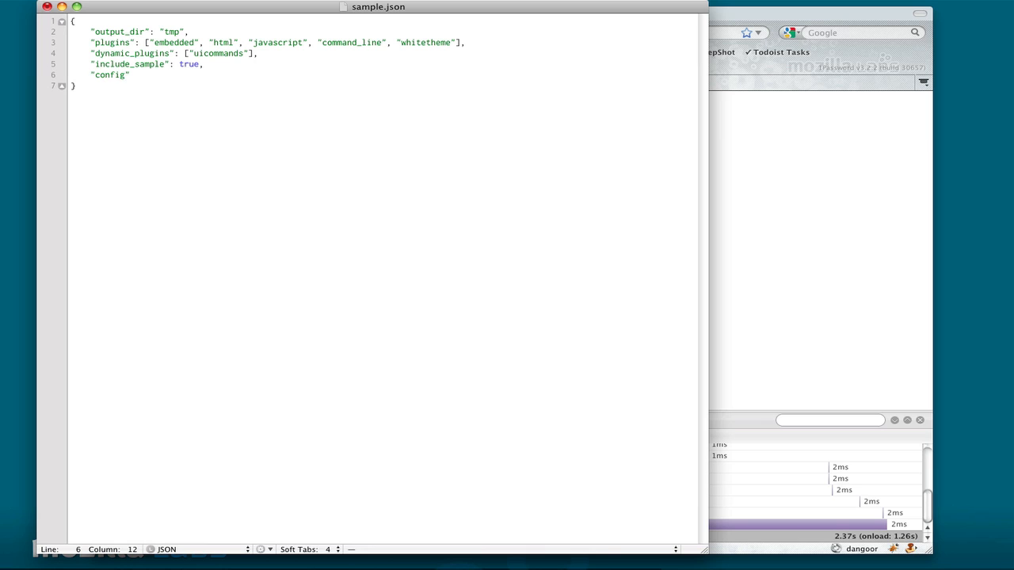
text(: {})
text(")
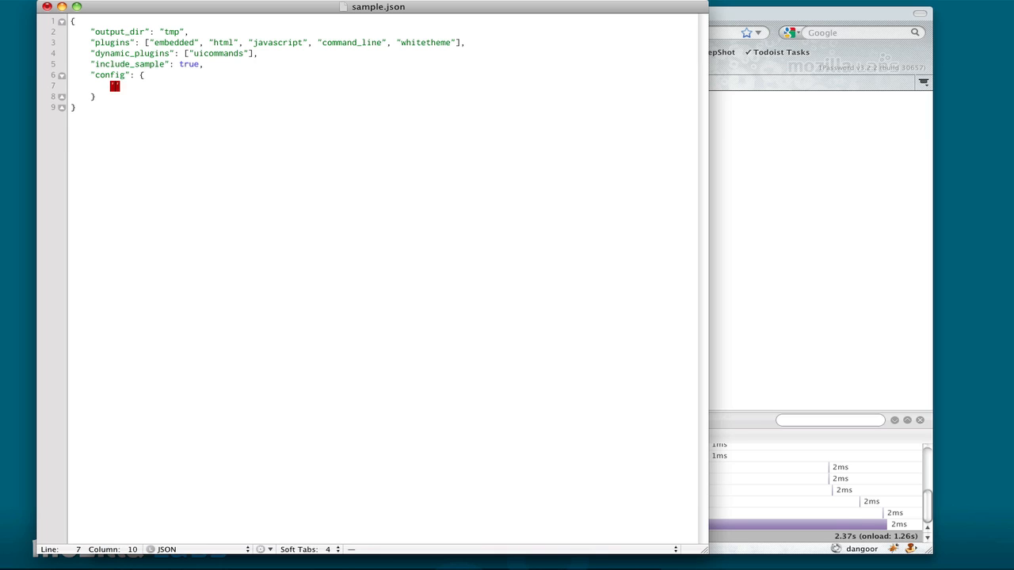
- Fill the config block with "settings": { "theme": "white" }
text("settings")
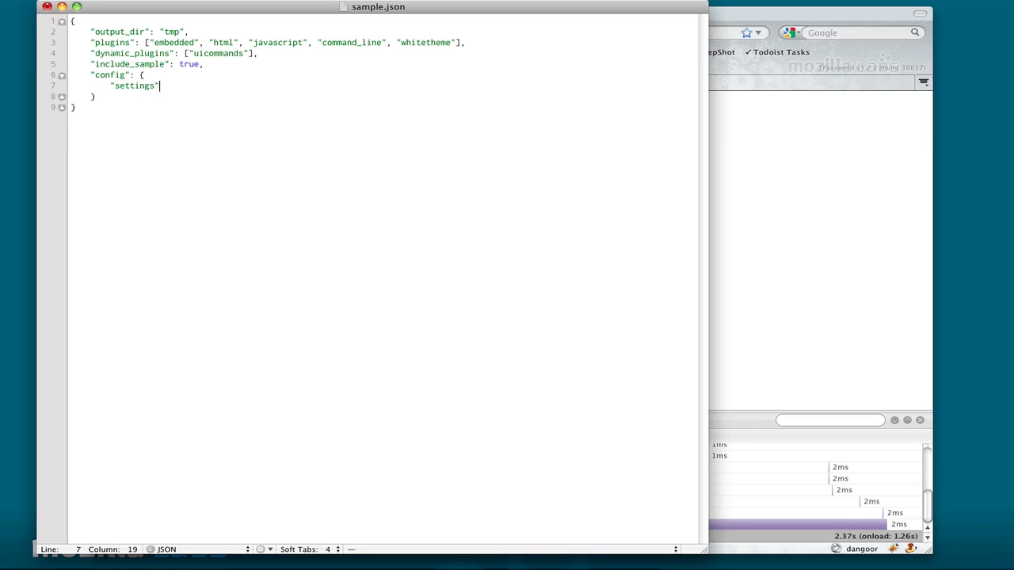
text(: {)
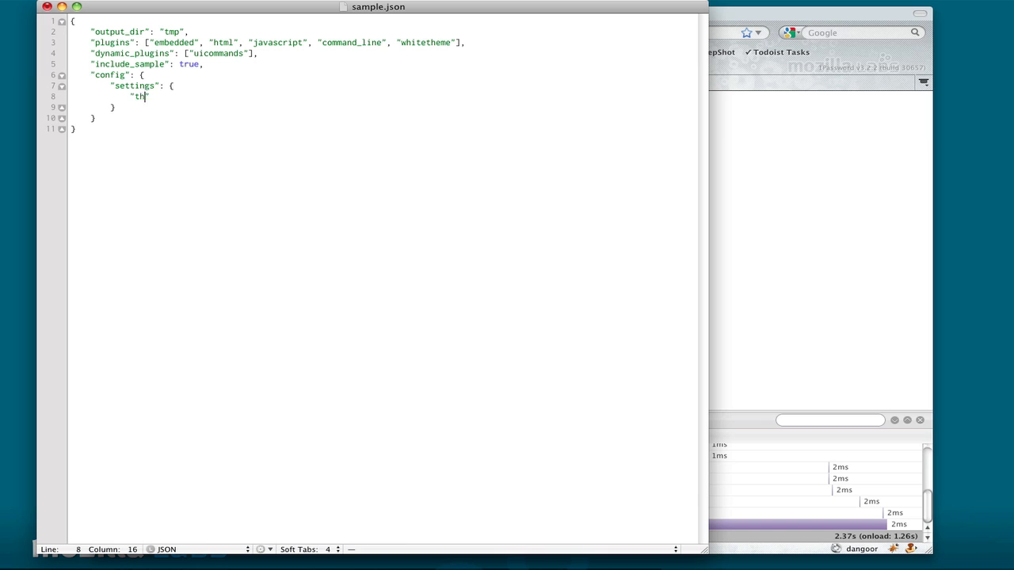
text(eme": "white)
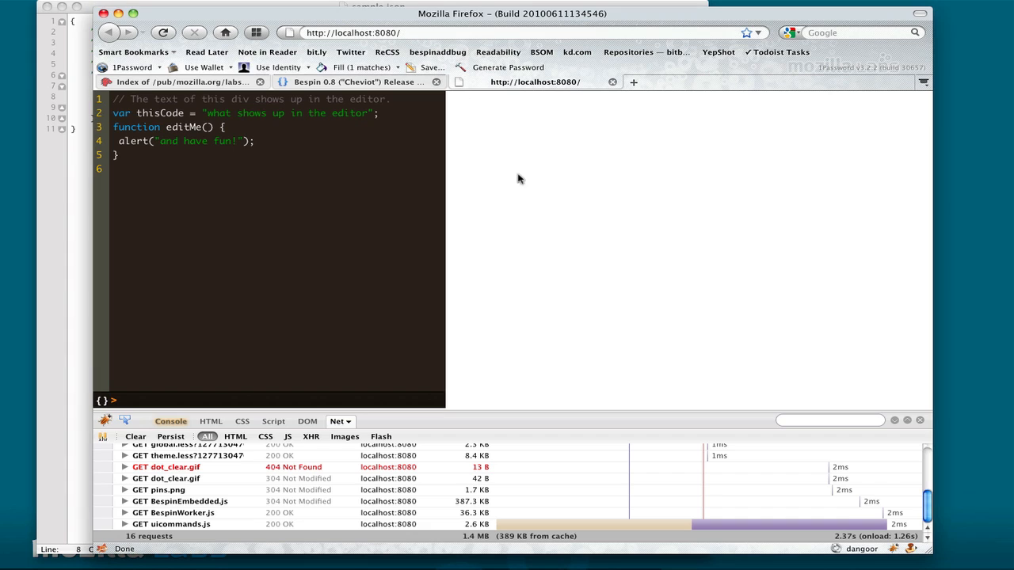
- Reload localhost:8080 to show the white-themed editor and enter help at its command line
click(919, 420)
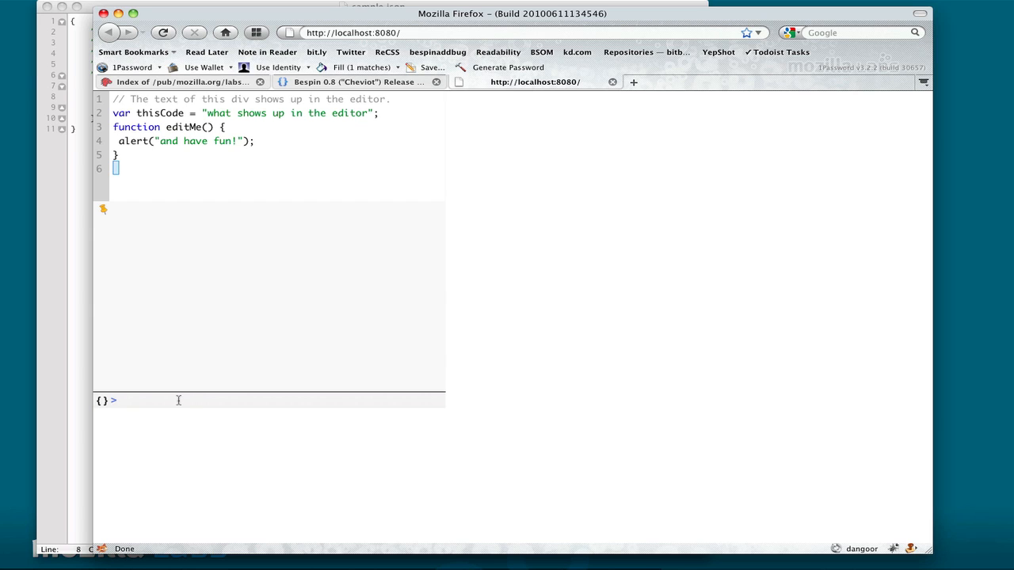
text(help)
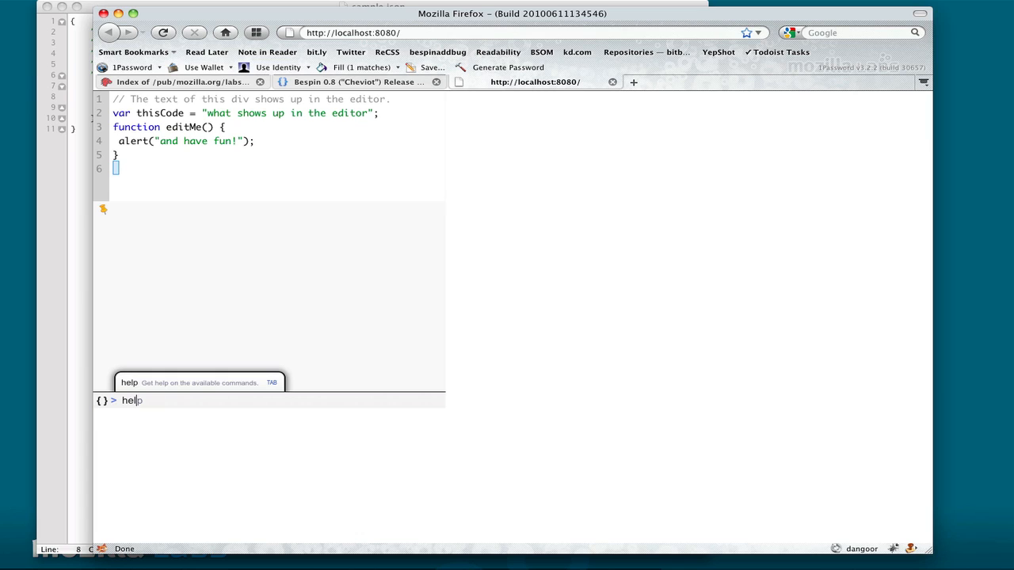
mouse_move(161, 130)
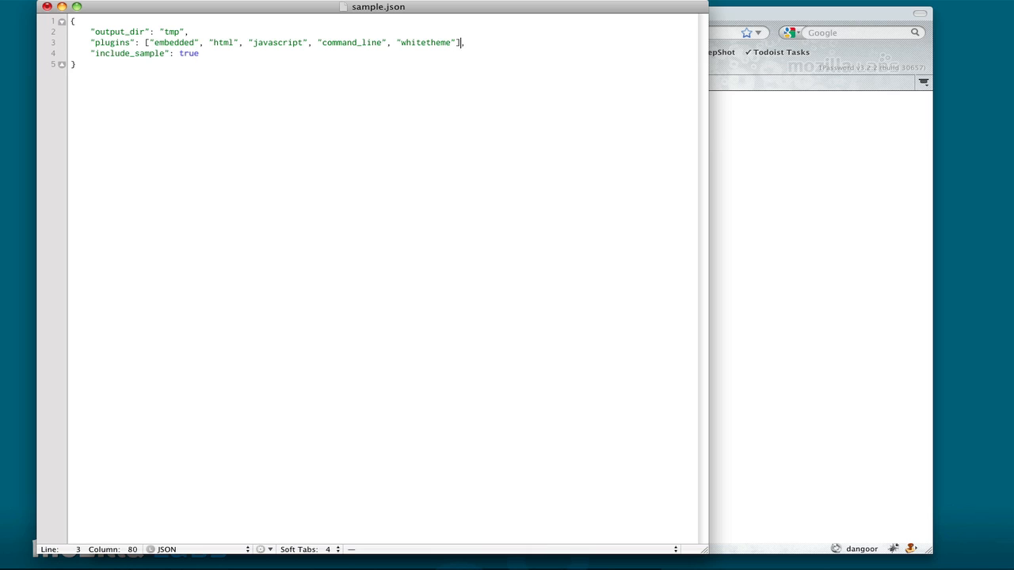
- Remove command_line and whitetheme from the plugins list in sample.json
key(Backspace)
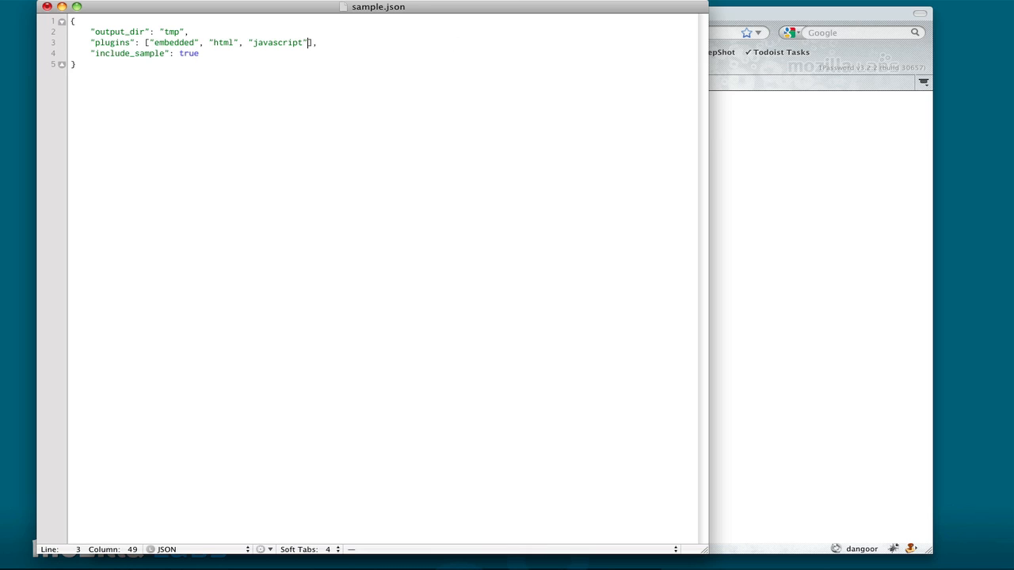
mouse_move(169, 163)
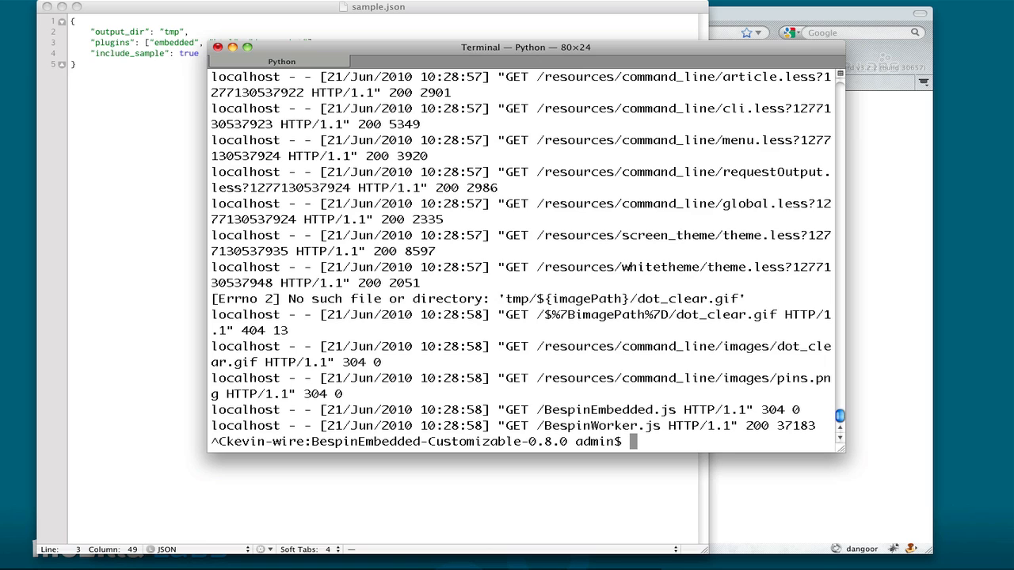
- Run python dryice.py -j compressors/compiler.jar sample.json and list the compressed tmp output
text(p)
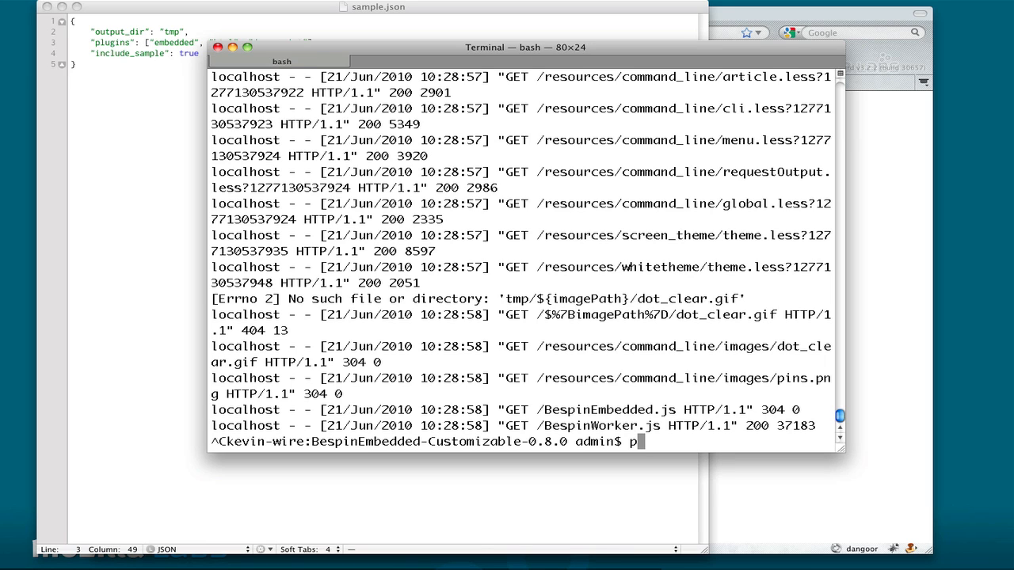
text(ython dryice.py)
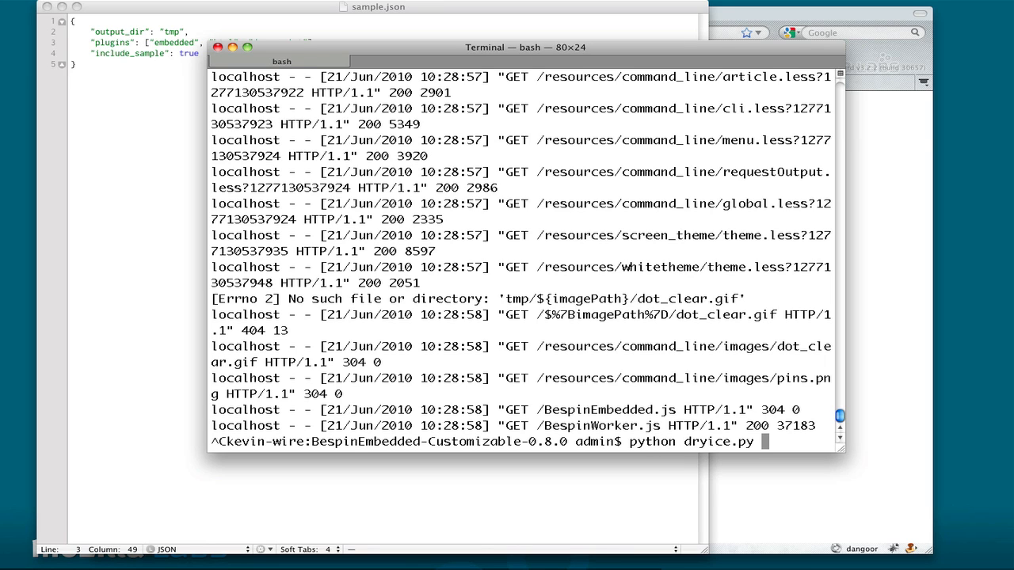
text(-j)
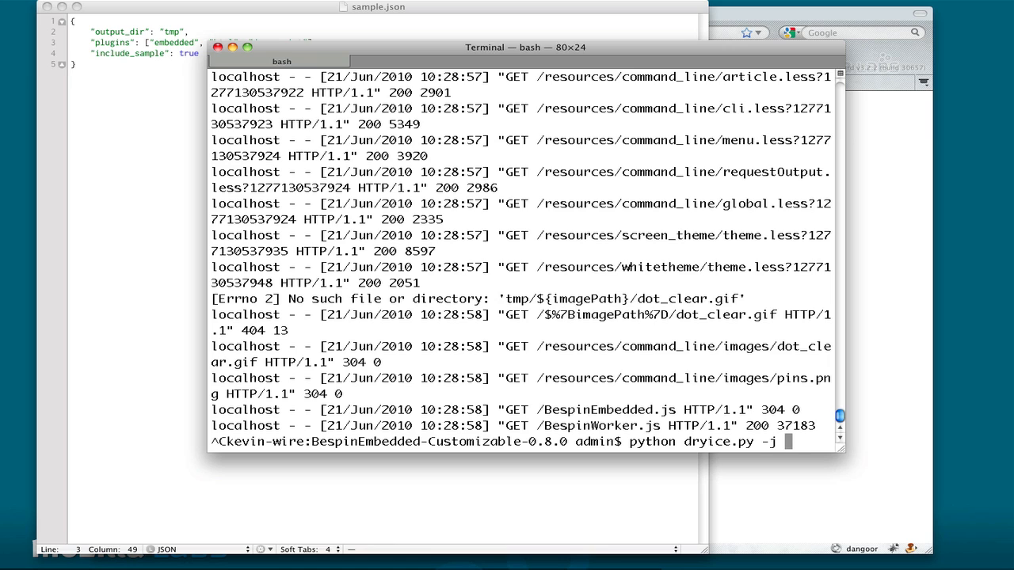
text(compressors/compiler.jar)
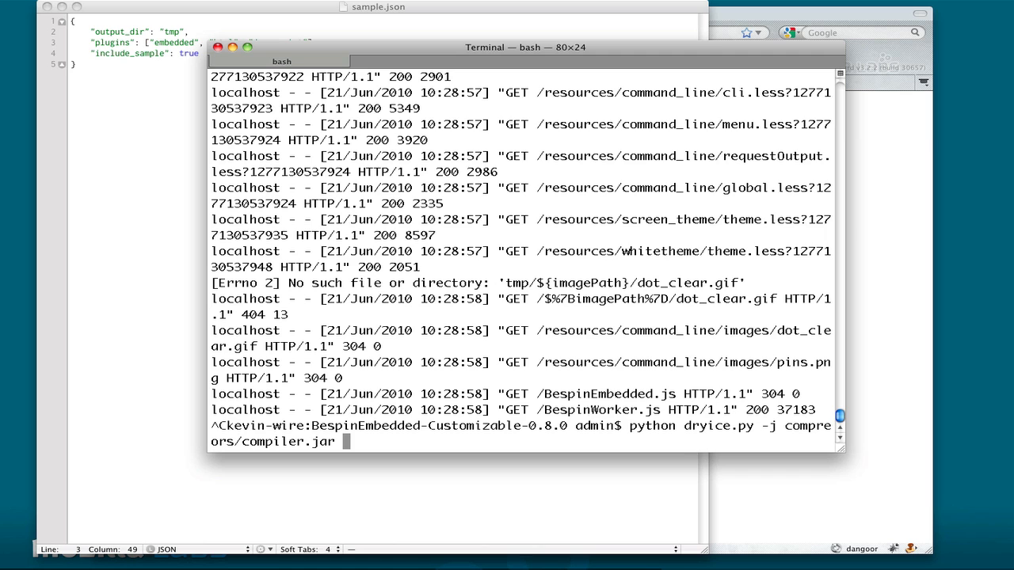
text(sample.json)
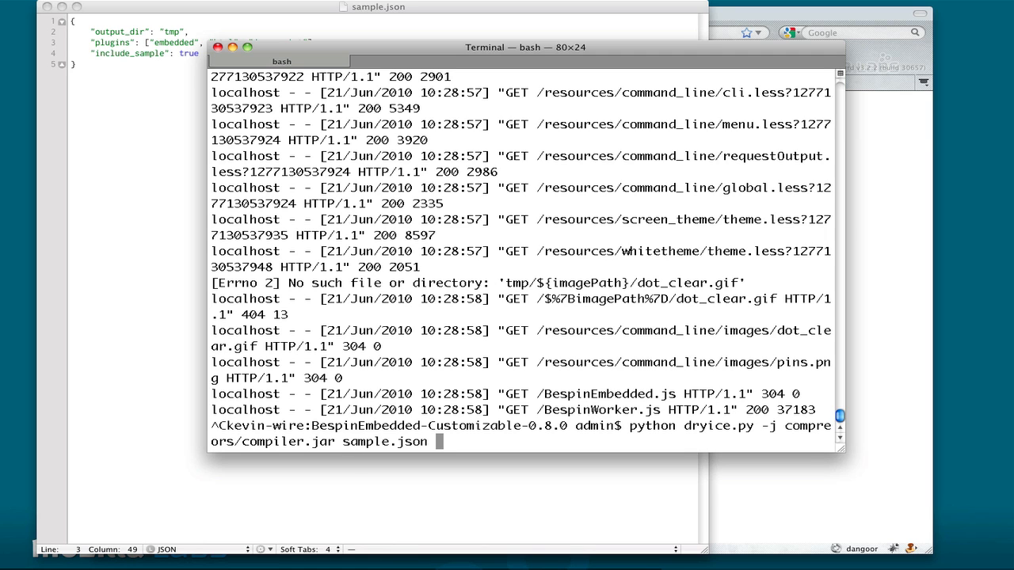
key(Return)
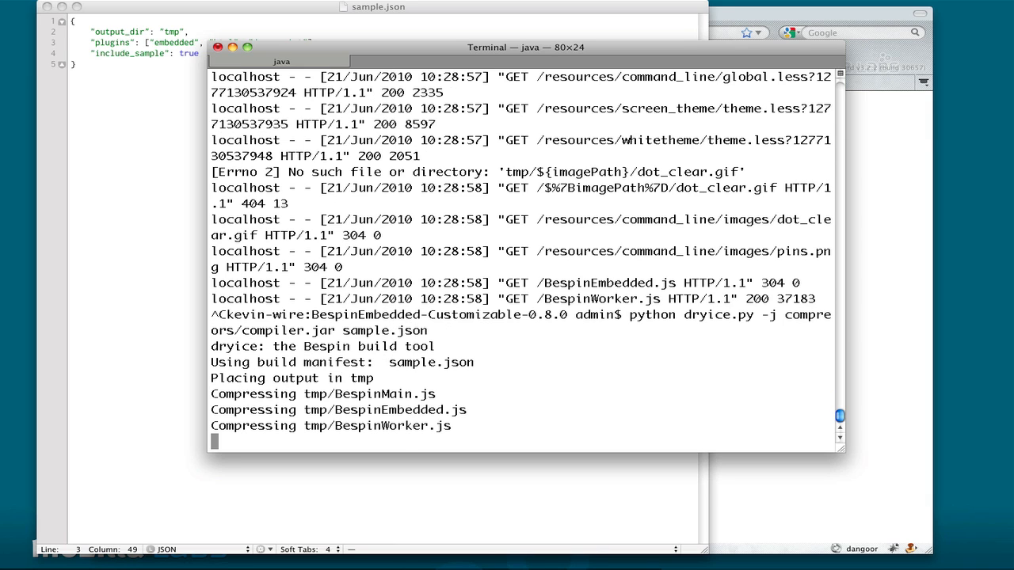
text(le-0.8.0 admin$ ls -l tmp)
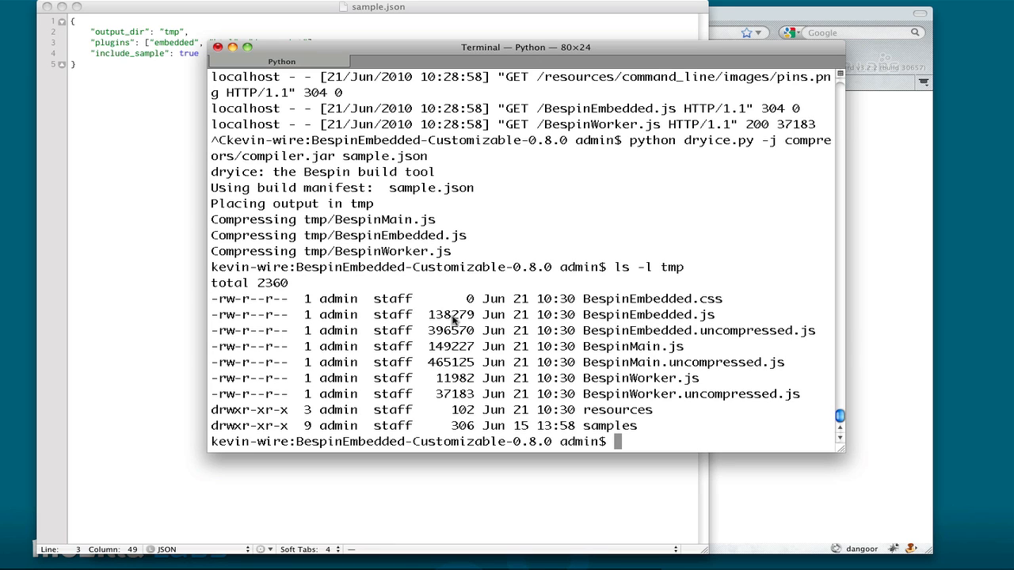
mouse_move(475, 314)
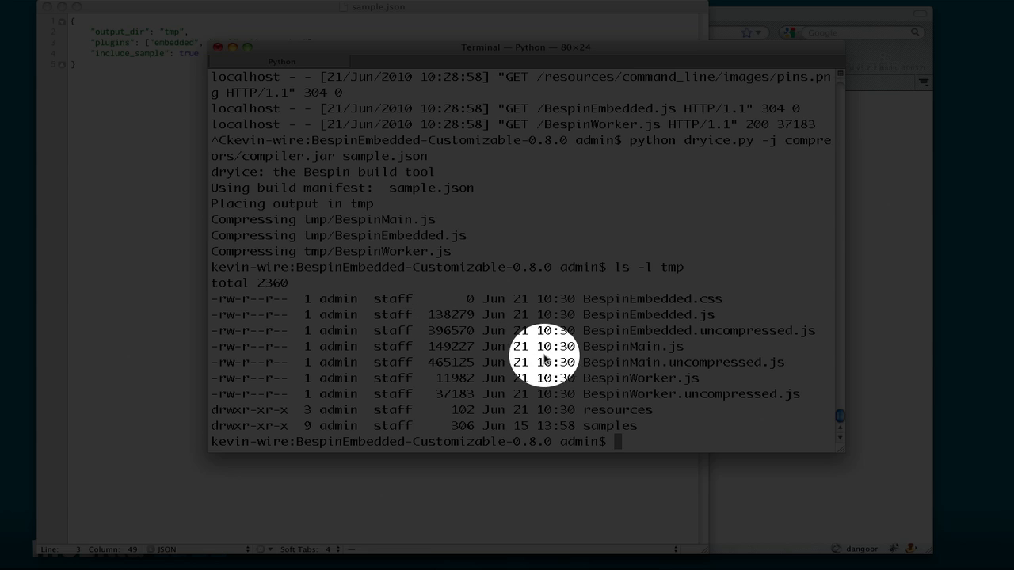
mouse_move(481, 370)
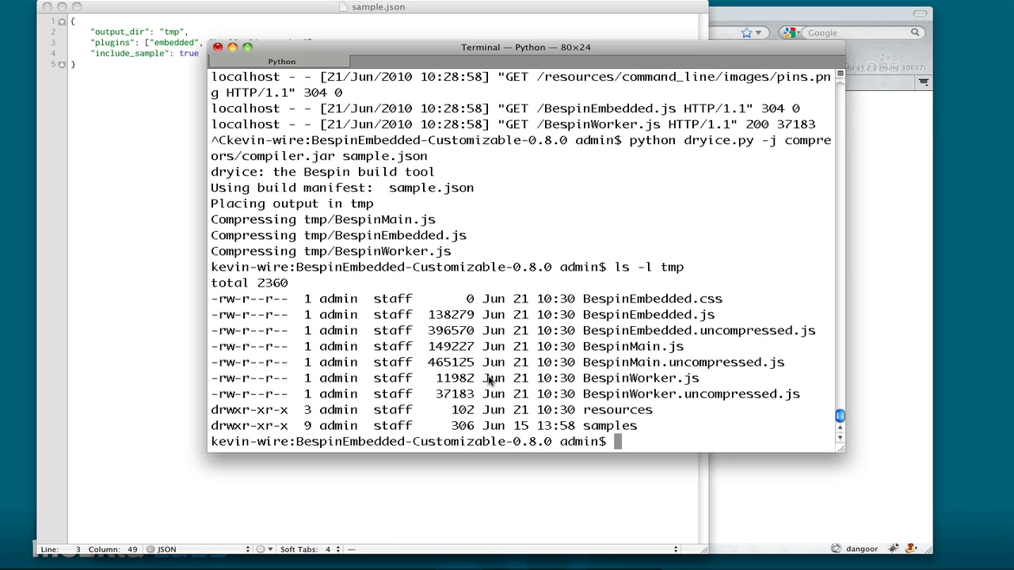
mouse_move(529, 188)
text("jq)
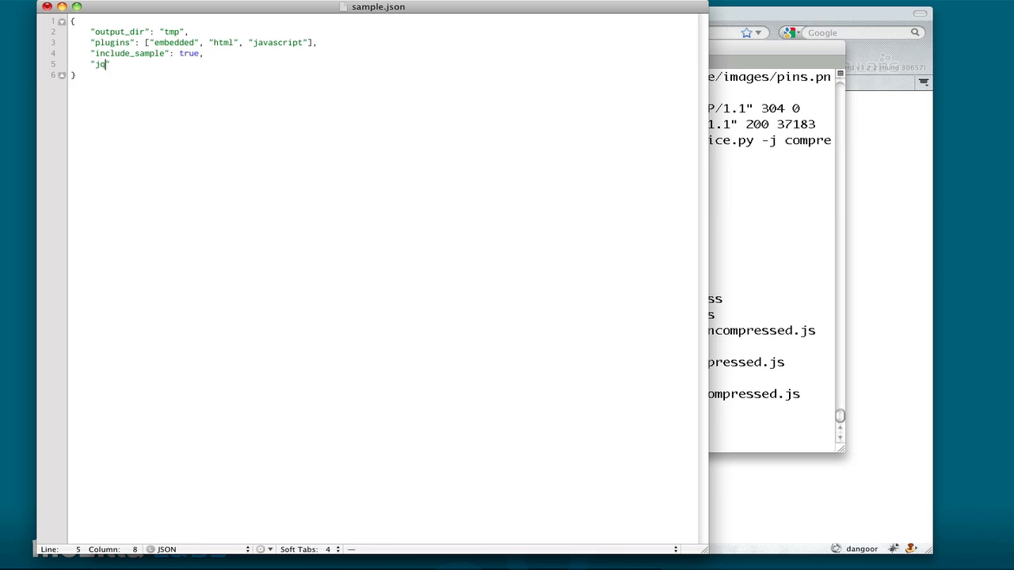
- Add "jquery": "global" to sample.json and rerun the compressed dryice build
text(uery": "")
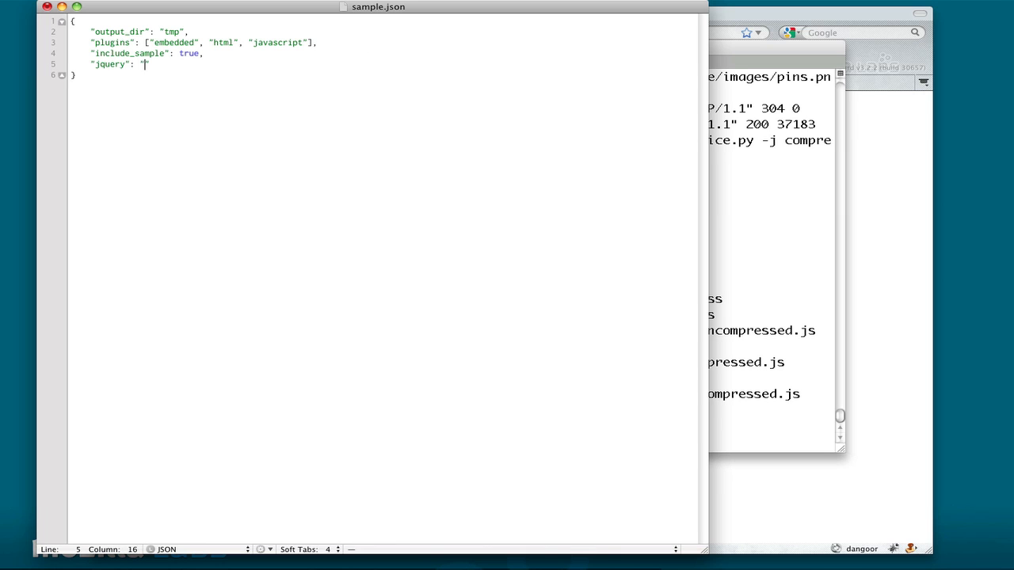
text(global")
text(ls -l tmp)
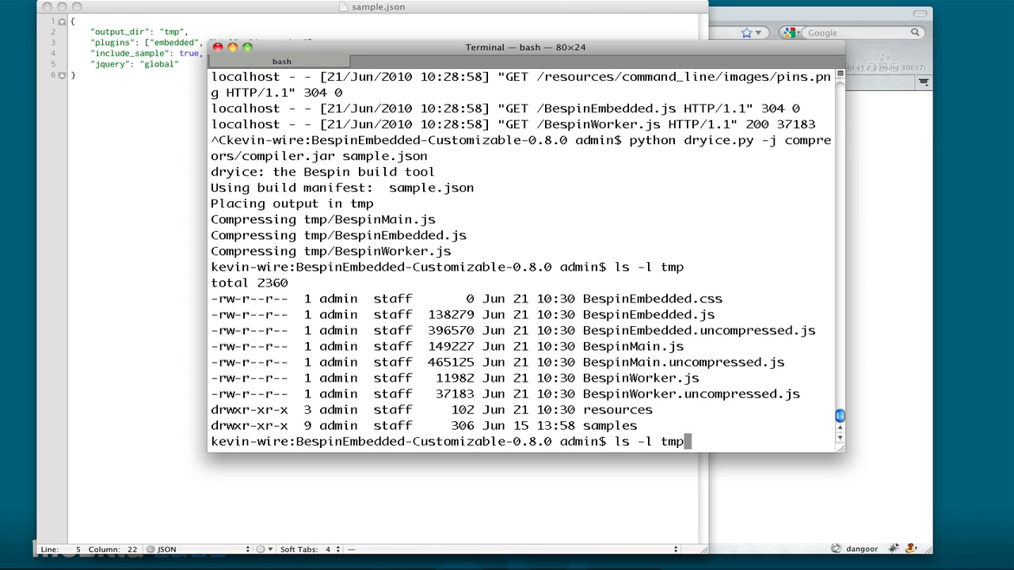
key(Return)
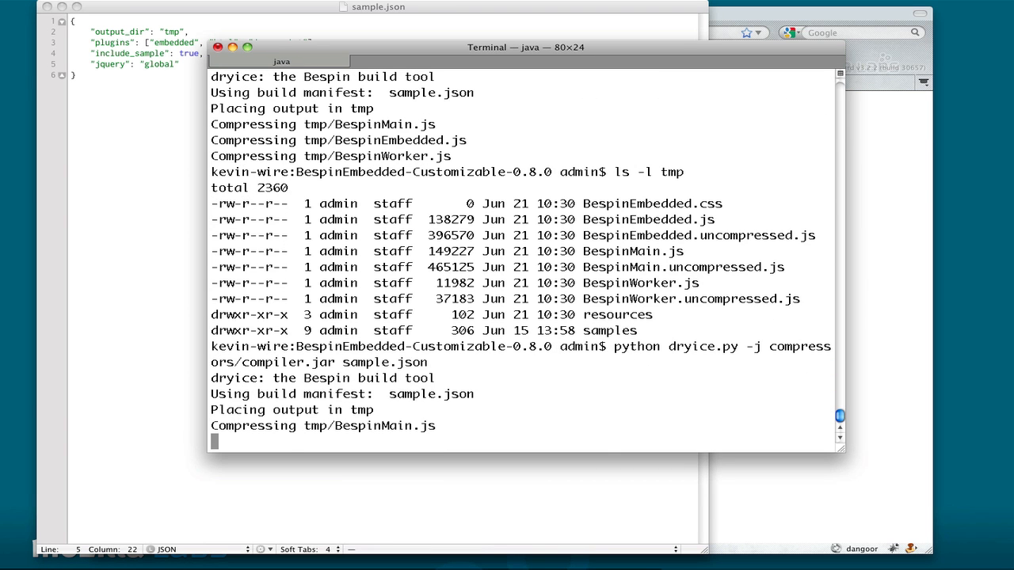